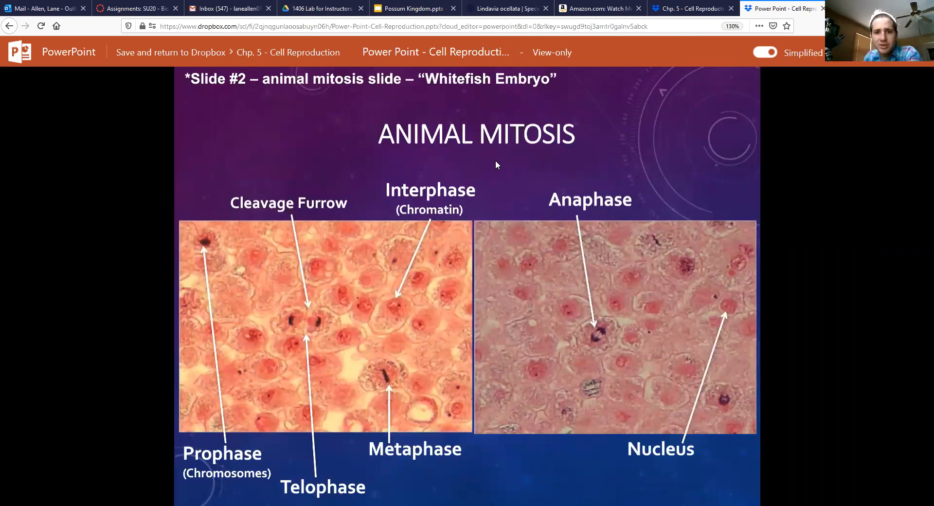
mouse_move(526, 187)
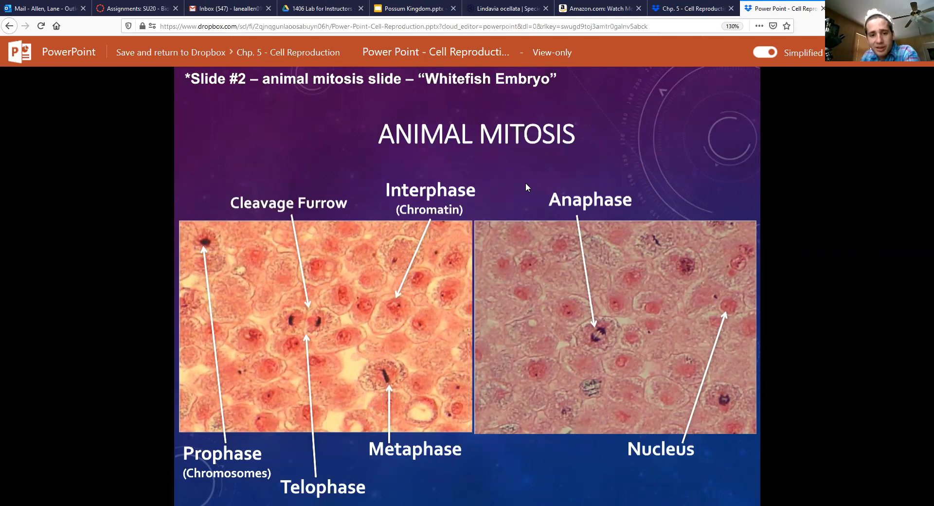
mouse_move(284, 294)
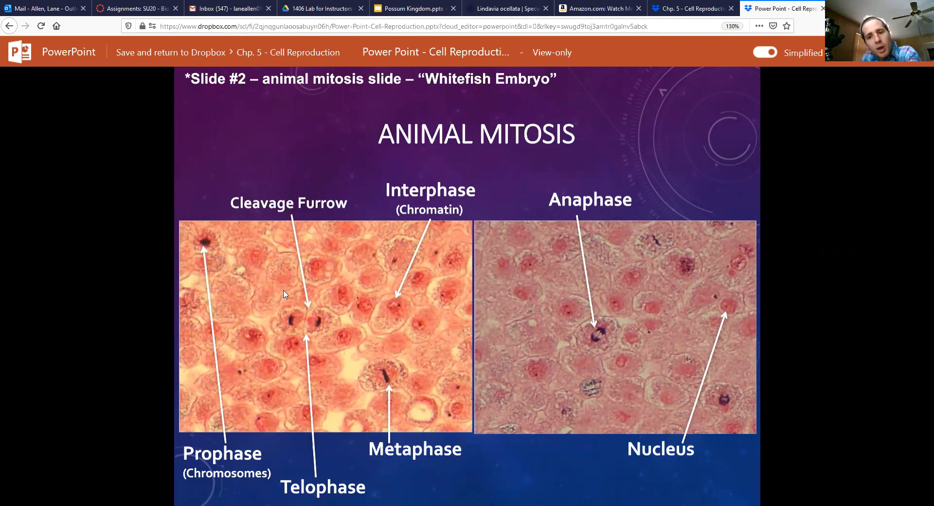
mouse_move(408, 330)
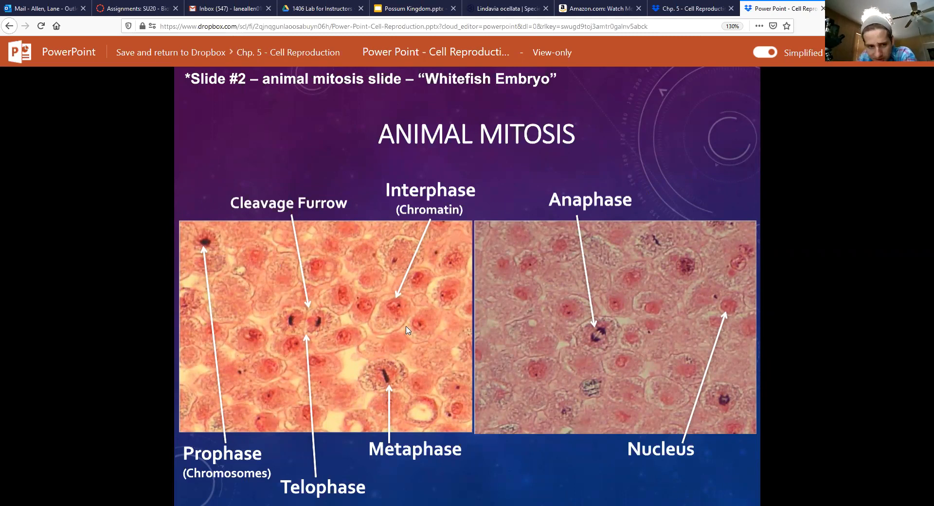
mouse_move(198, 243)
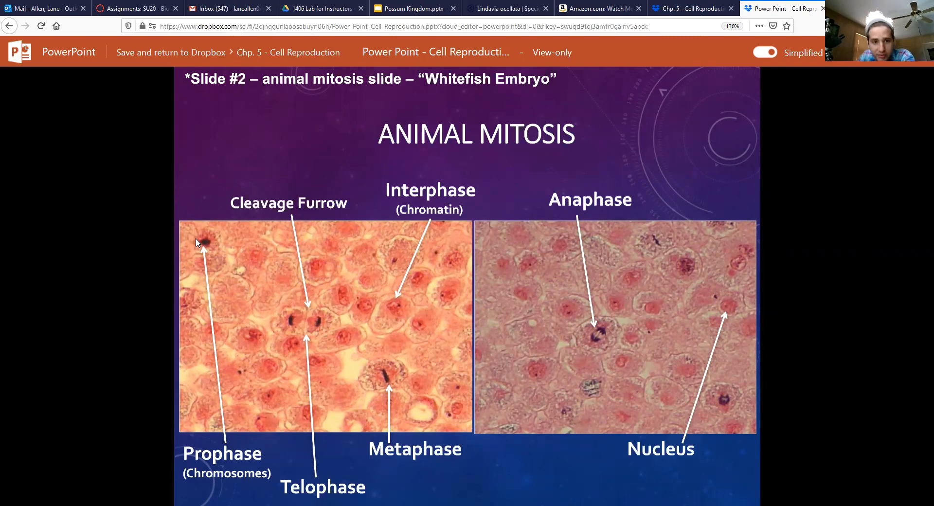
mouse_move(396, 305)
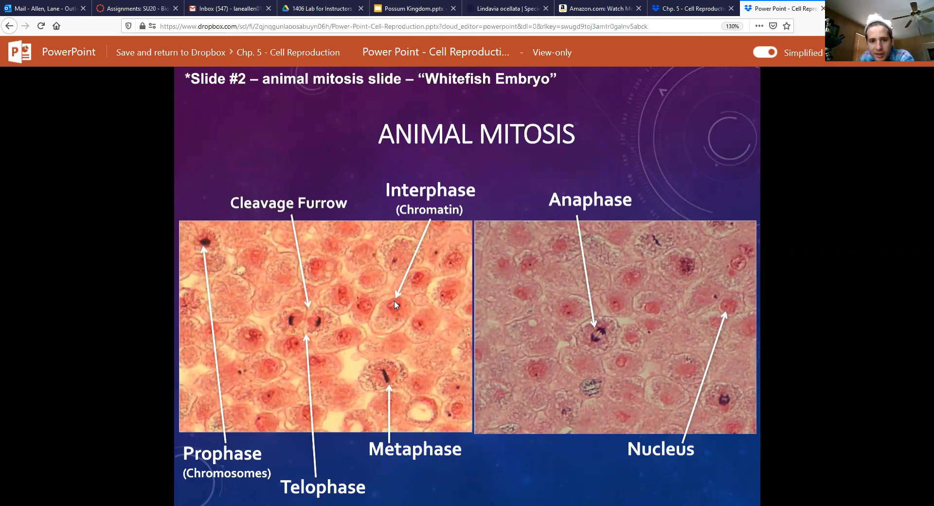
mouse_move(386, 321)
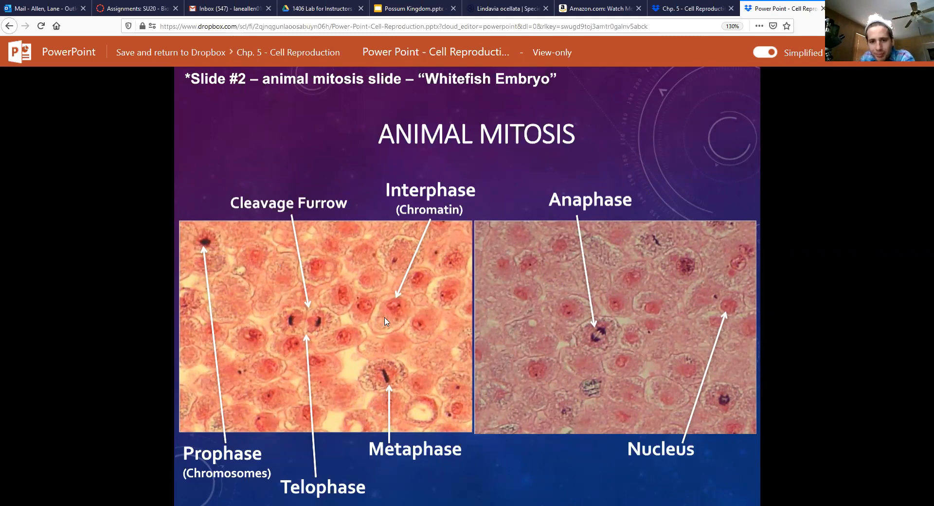
mouse_move(393, 304)
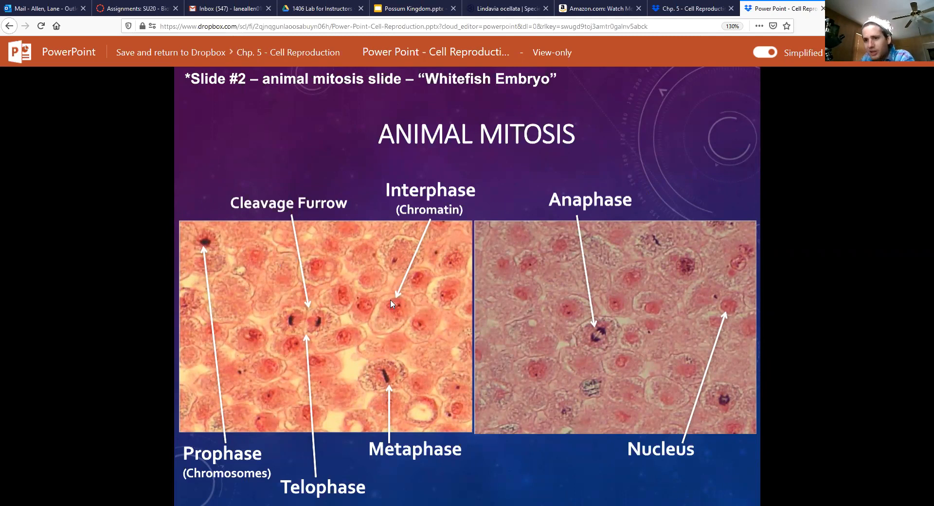
mouse_move(383, 315)
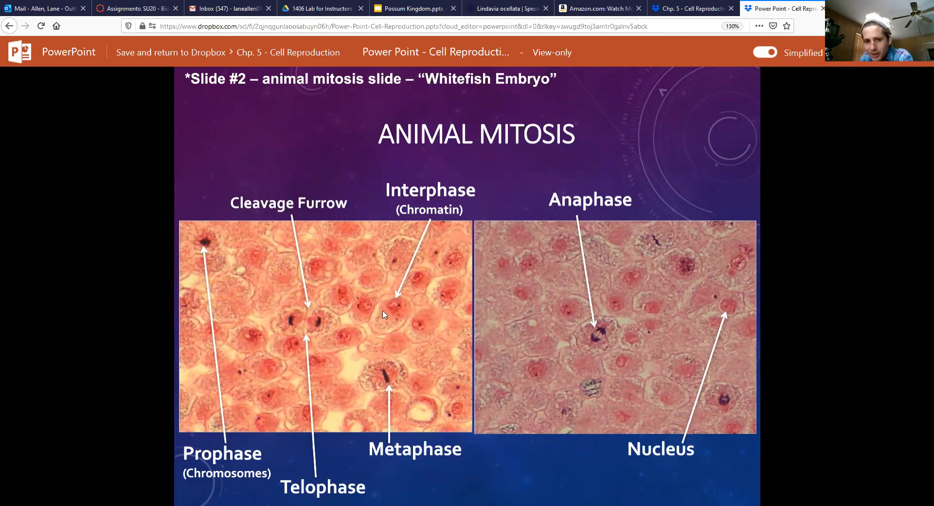
mouse_move(392, 318)
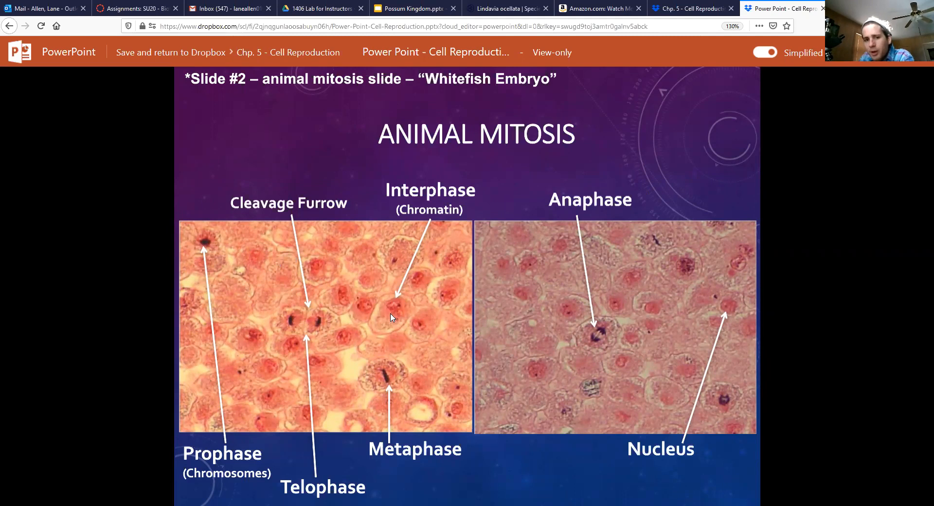
mouse_move(390, 314)
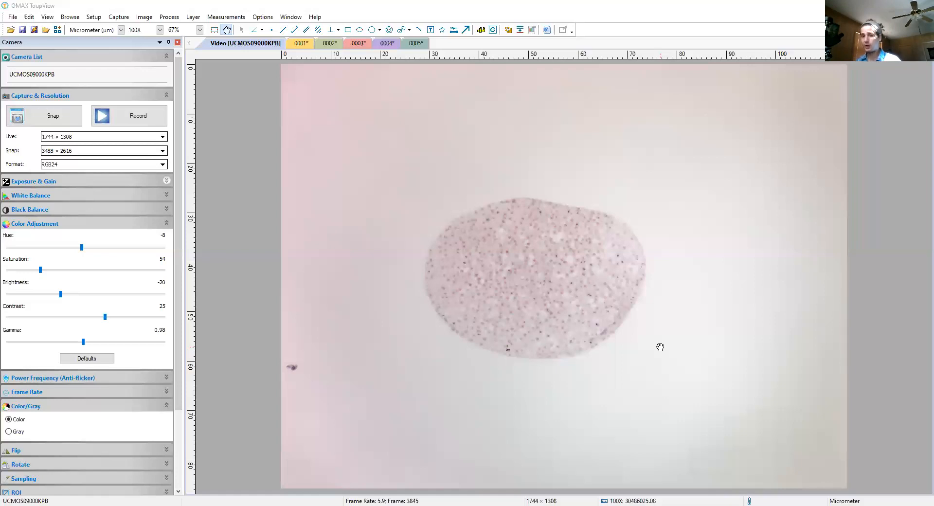
mouse_move(571, 233)
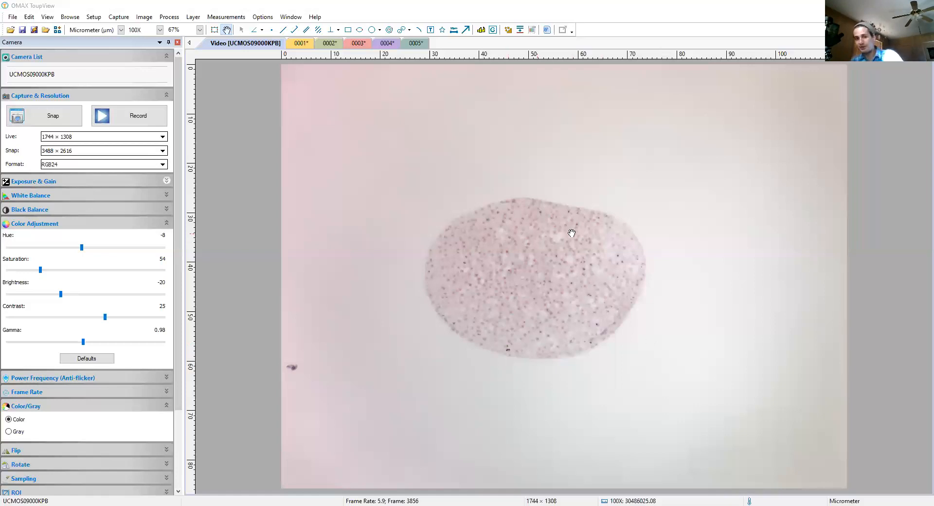
mouse_move(590, 245)
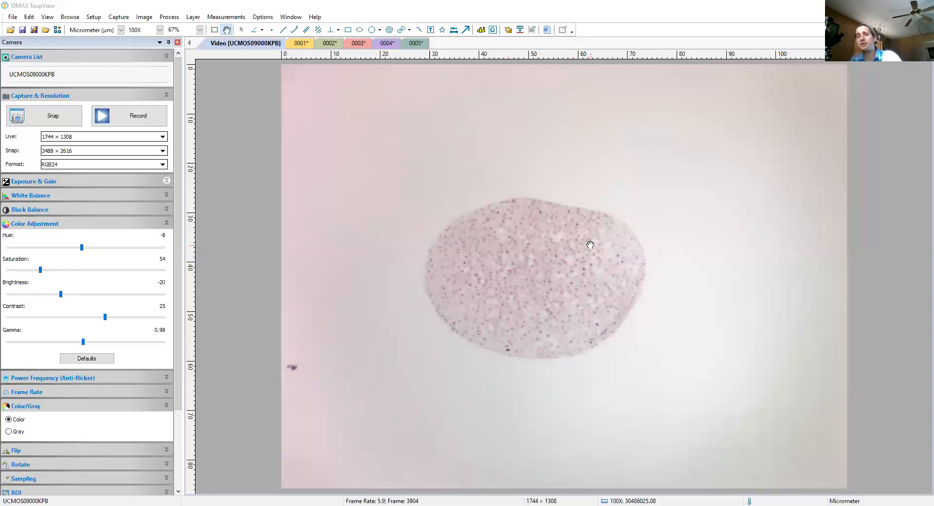
mouse_move(544, 304)
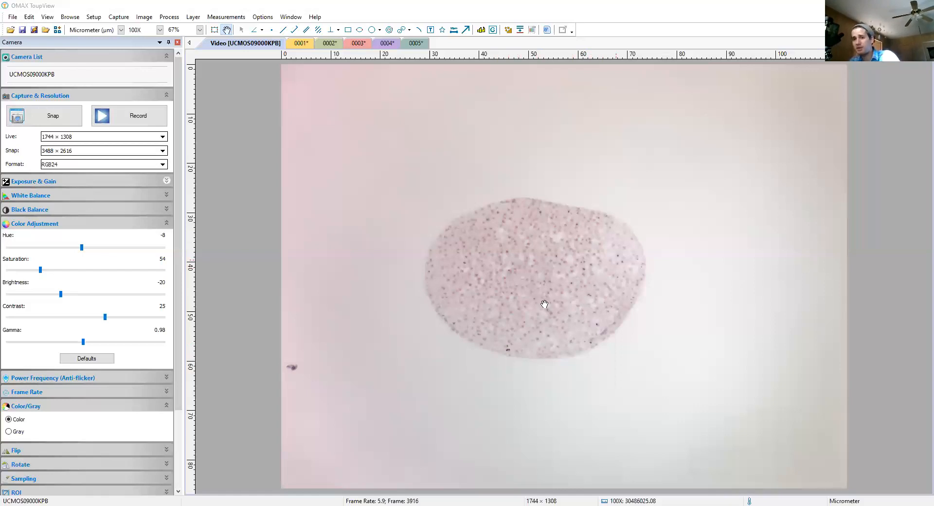
mouse_move(600, 296)
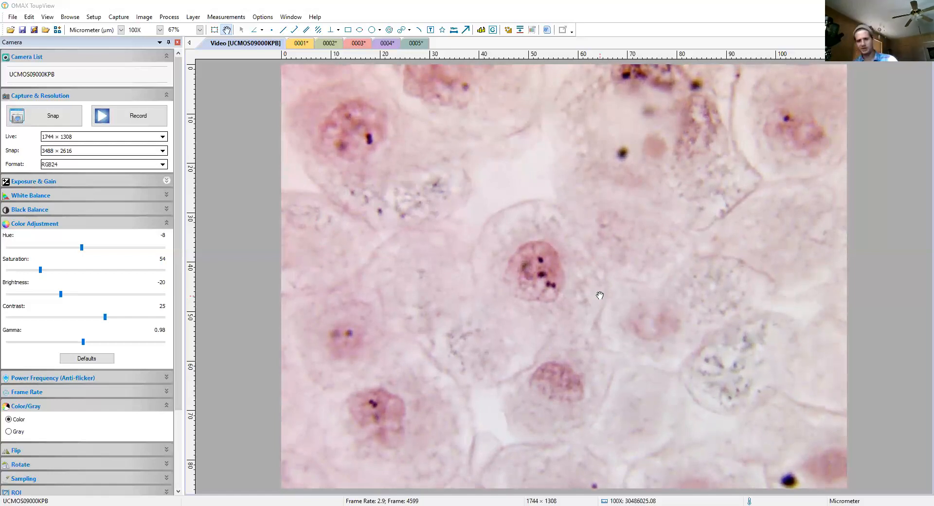
mouse_move(562, 275)
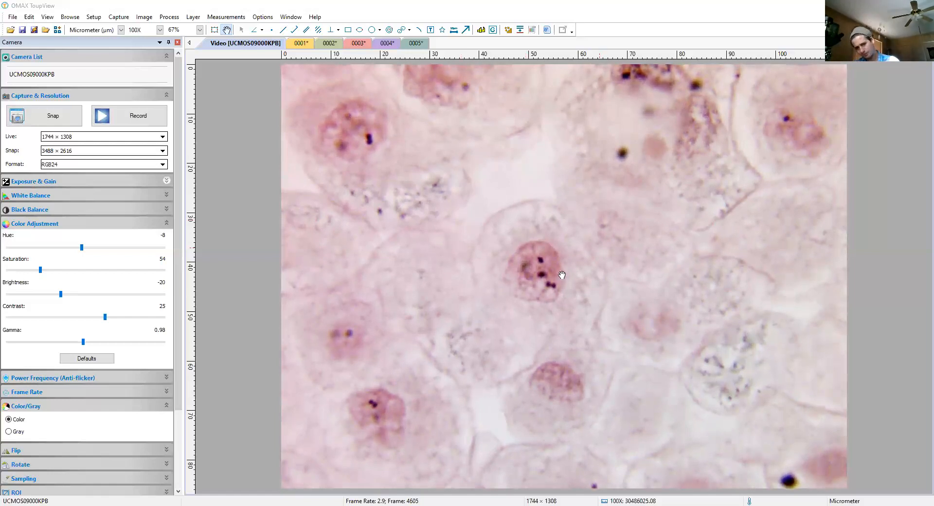
mouse_move(512, 249)
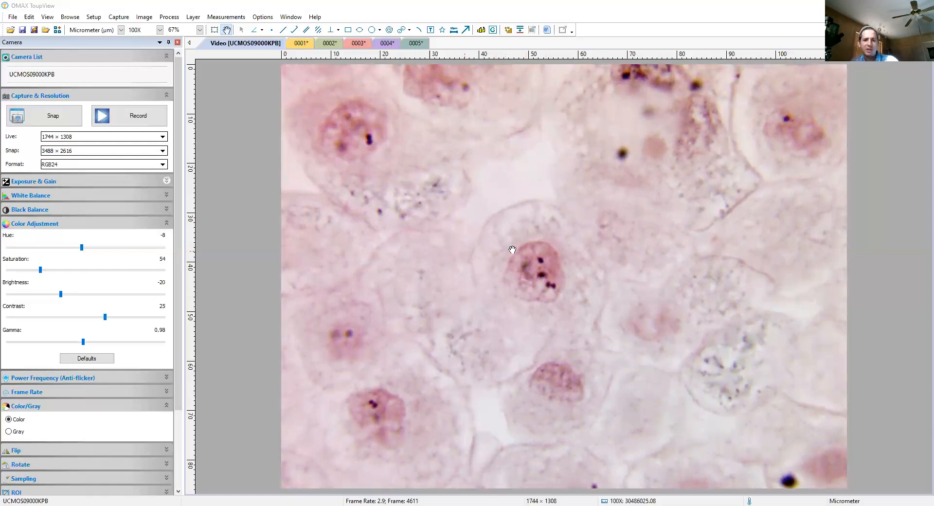
mouse_move(559, 348)
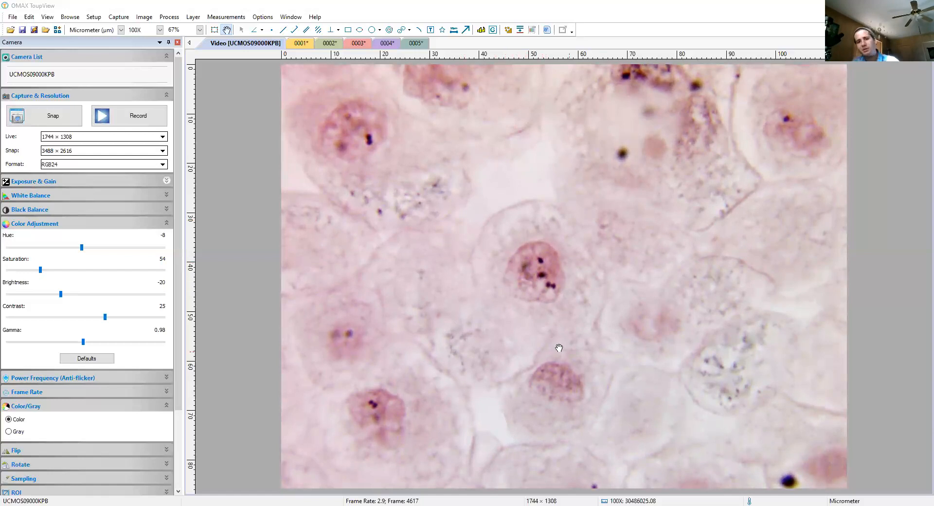
mouse_move(511, 289)
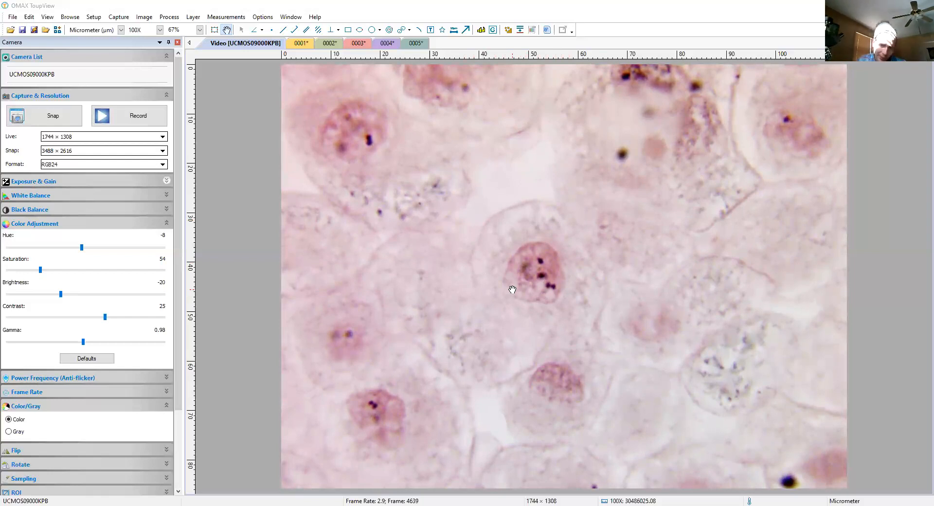
mouse_move(551, 278)
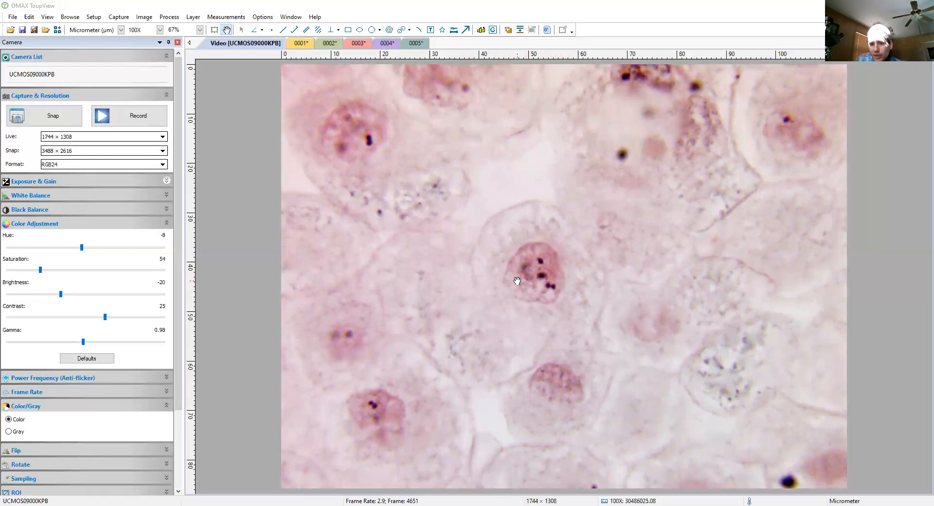
mouse_move(549, 296)
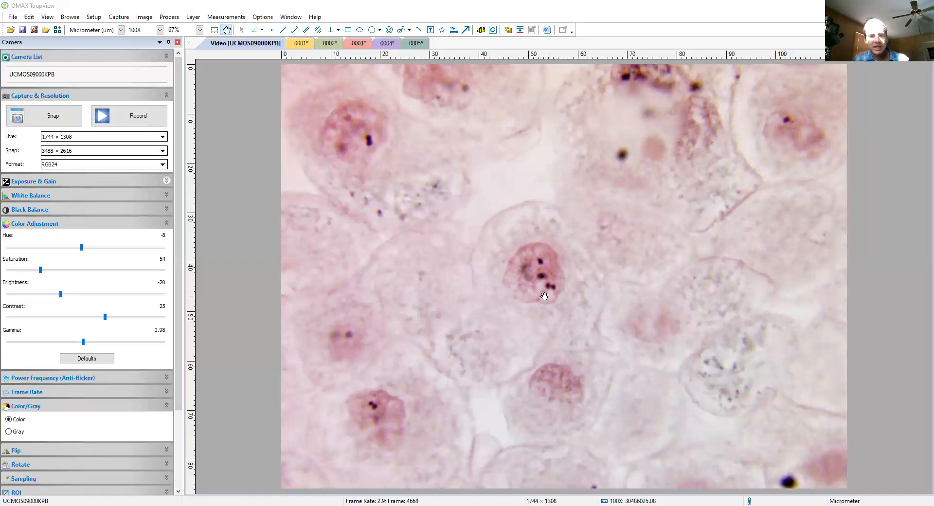
mouse_move(532, 261)
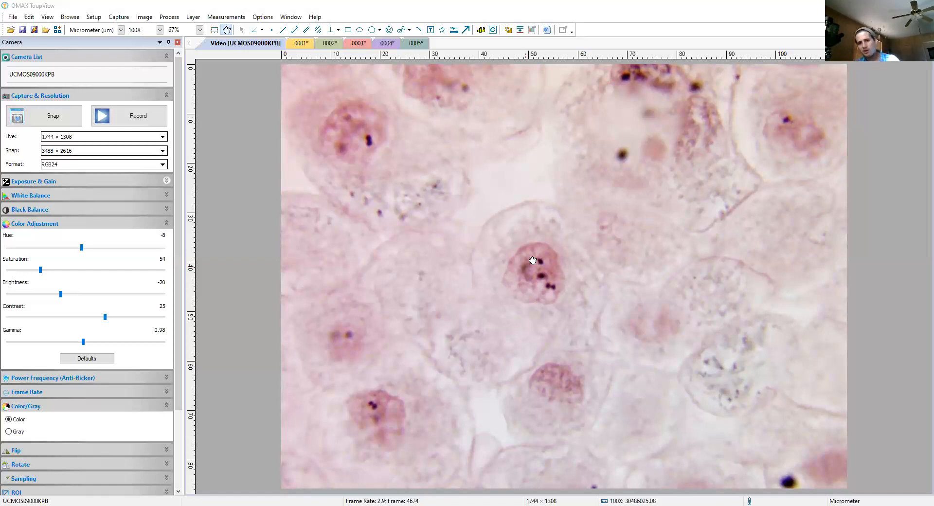
mouse_move(554, 289)
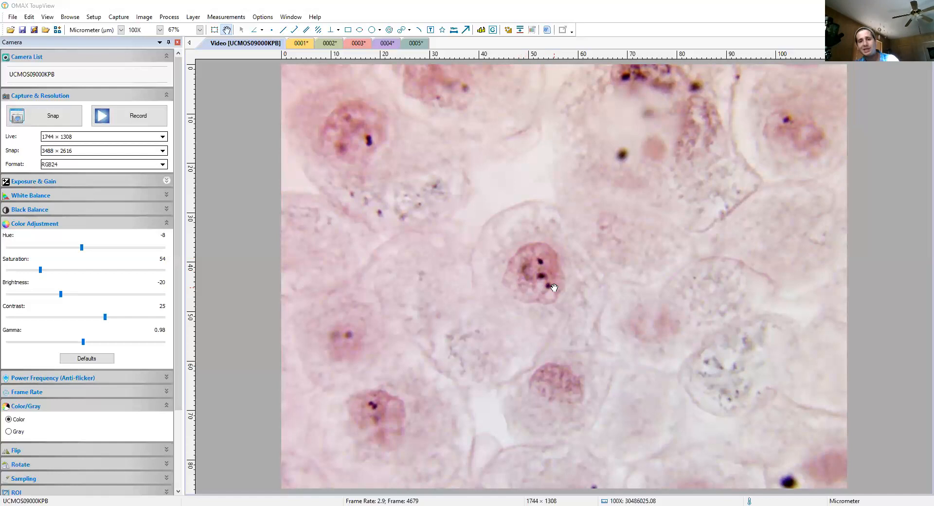
mouse_move(280, 154)
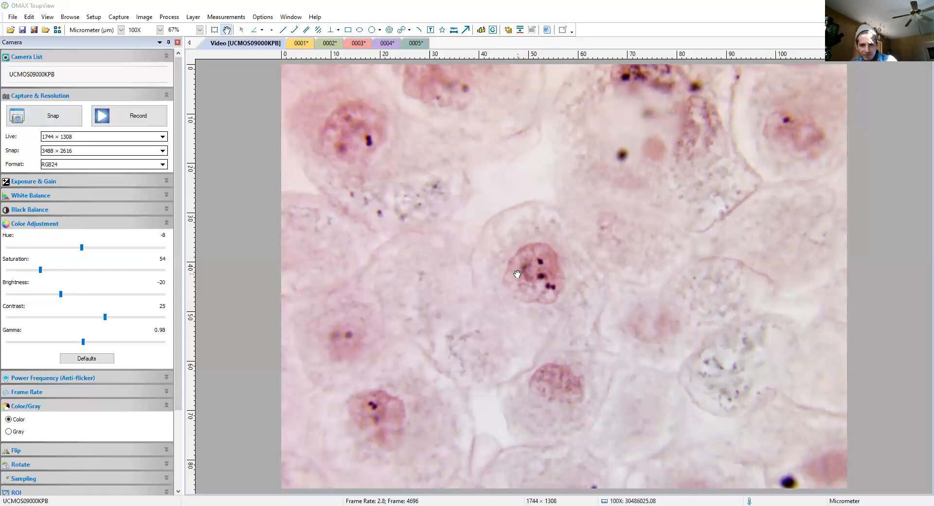
mouse_move(510, 292)
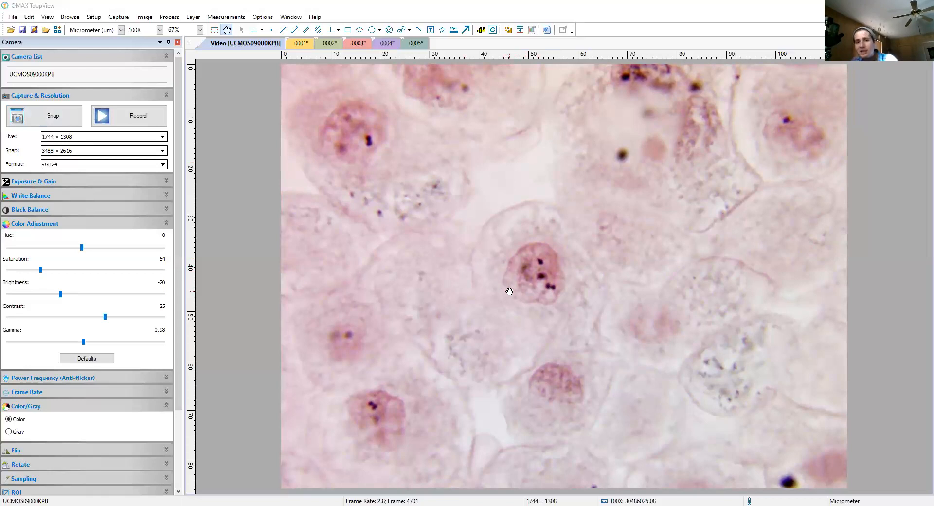
mouse_move(525, 259)
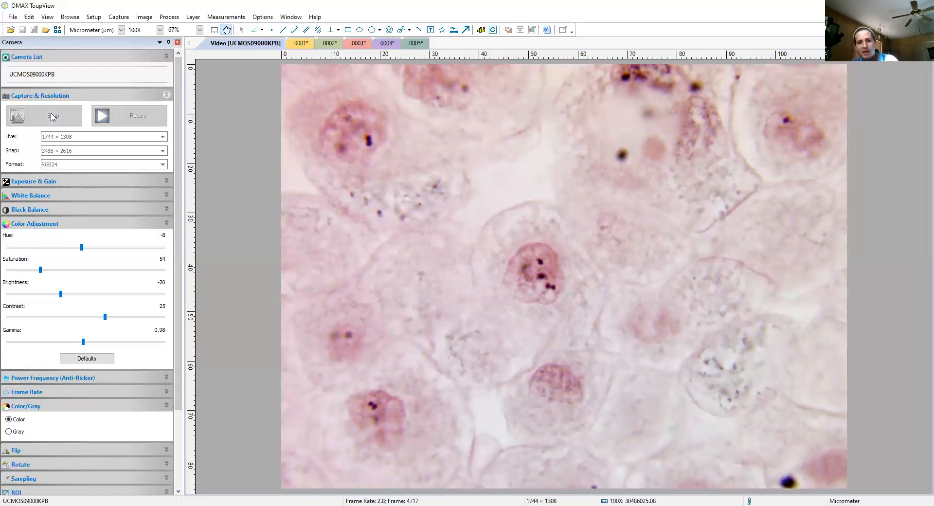
Snap a still of the current embryo field and view the new 0007 image
click(53, 116)
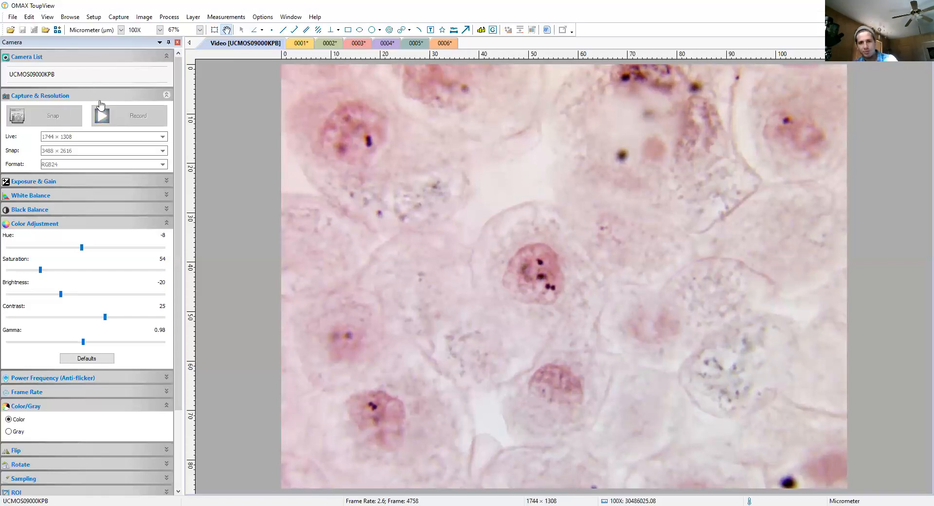
click(53, 115)
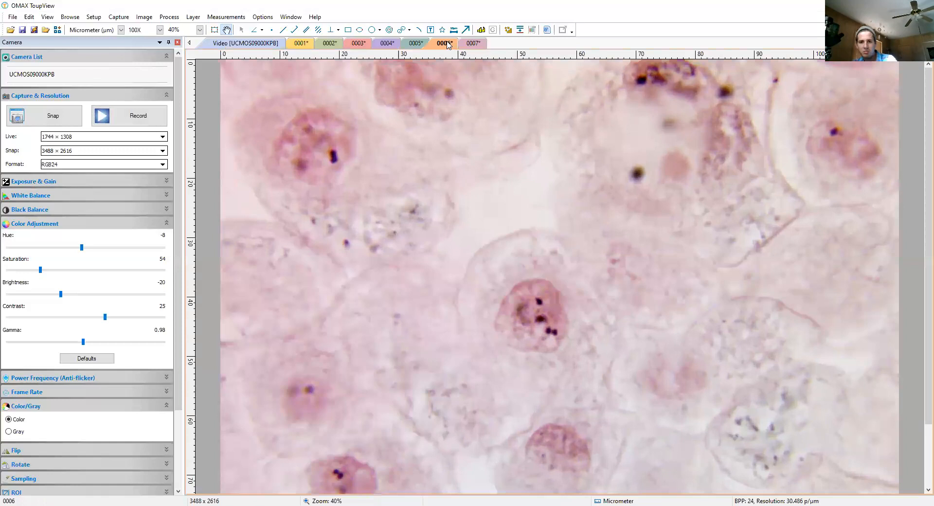
click(473, 43)
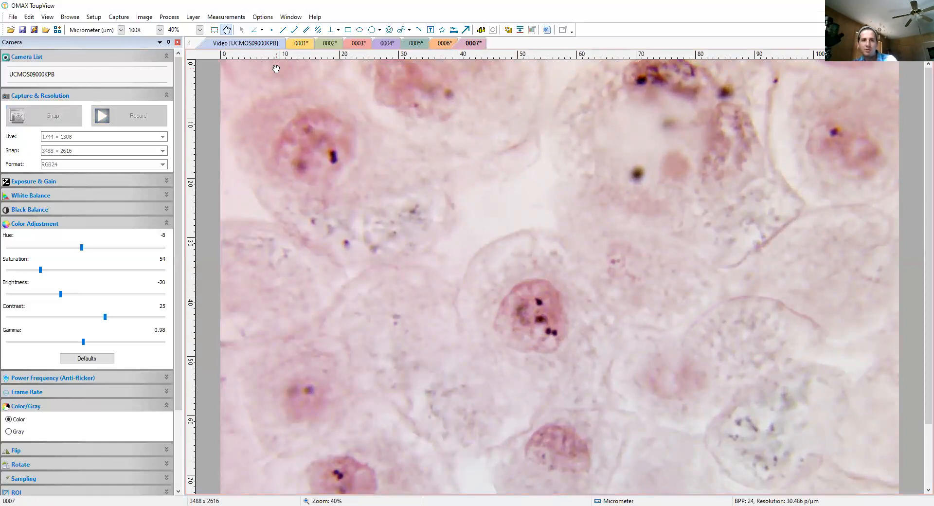
Close the extra 0008 image without saving changes
click(53, 115)
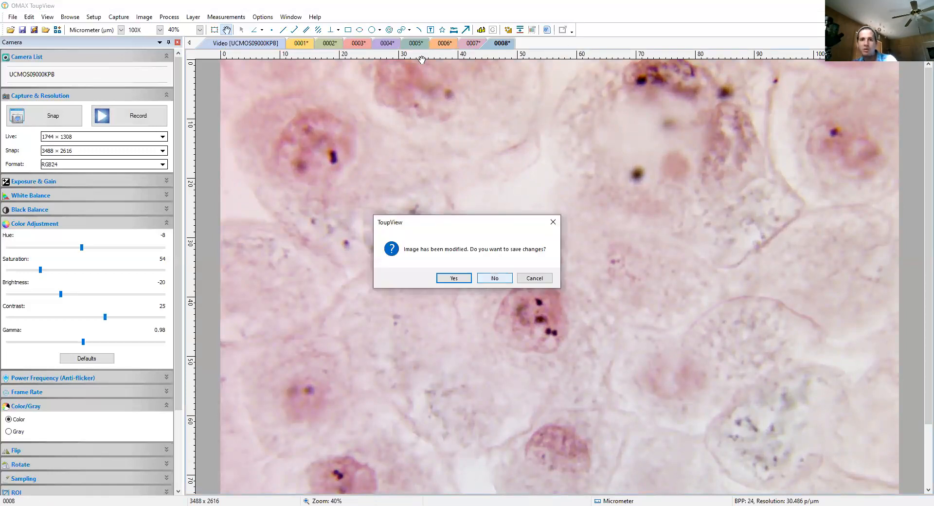
click(494, 278)
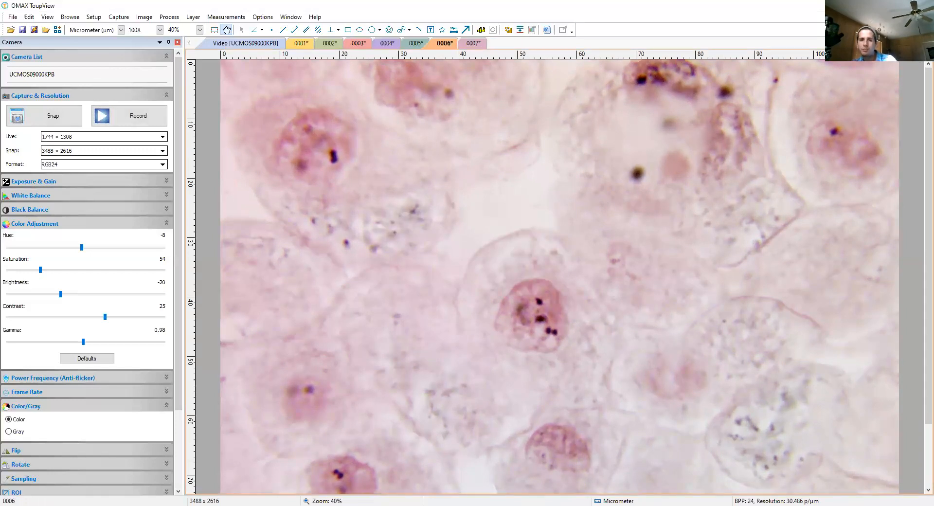
click(443, 43)
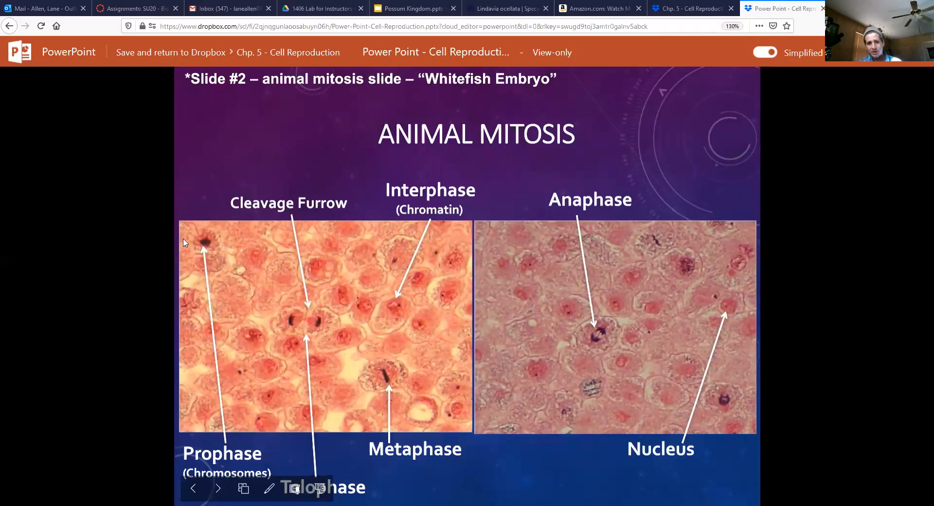
mouse_move(203, 248)
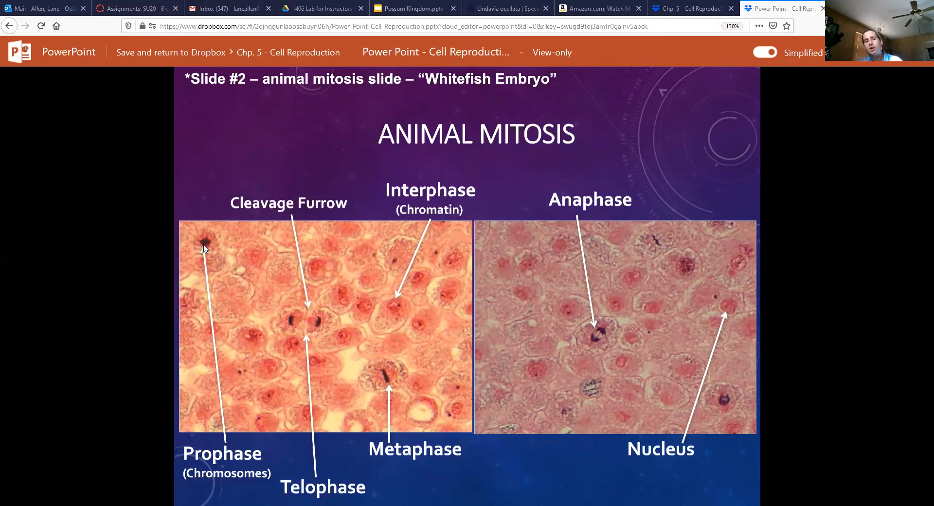
mouse_move(394, 63)
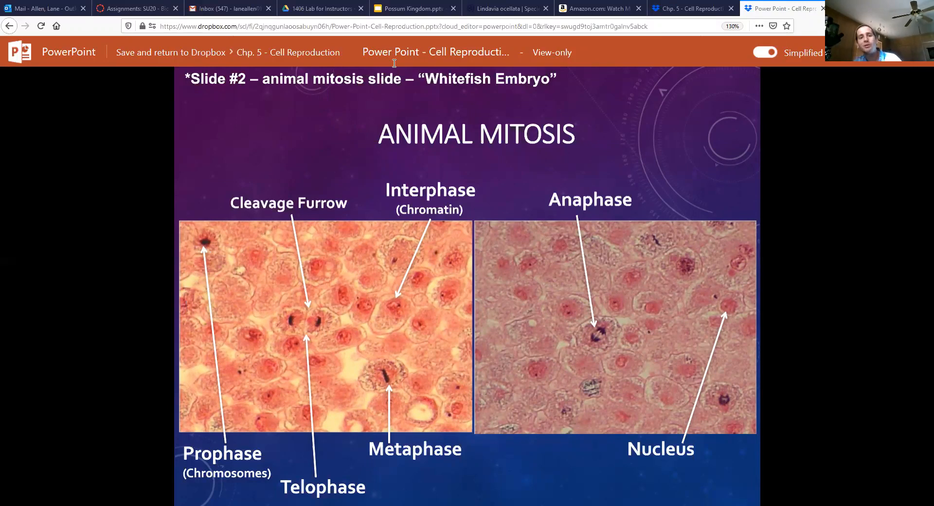
mouse_move(535, 112)
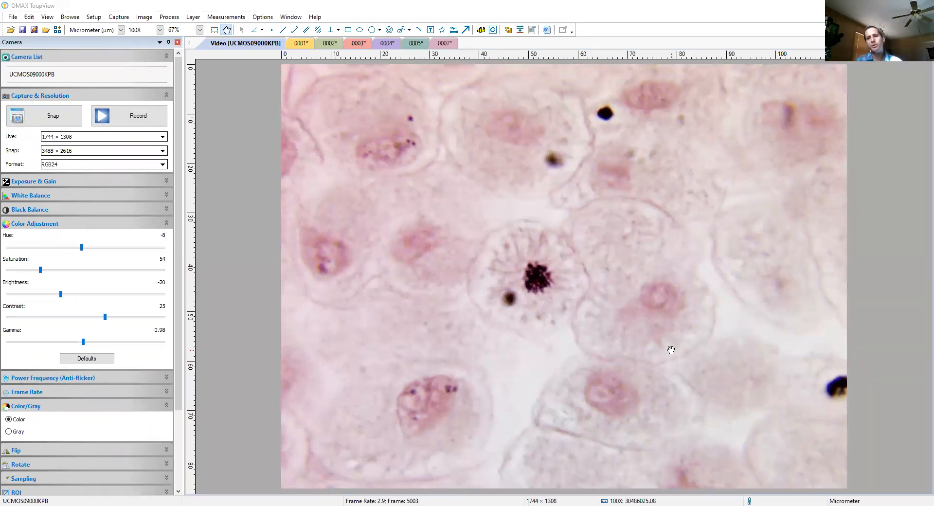
mouse_move(544, 275)
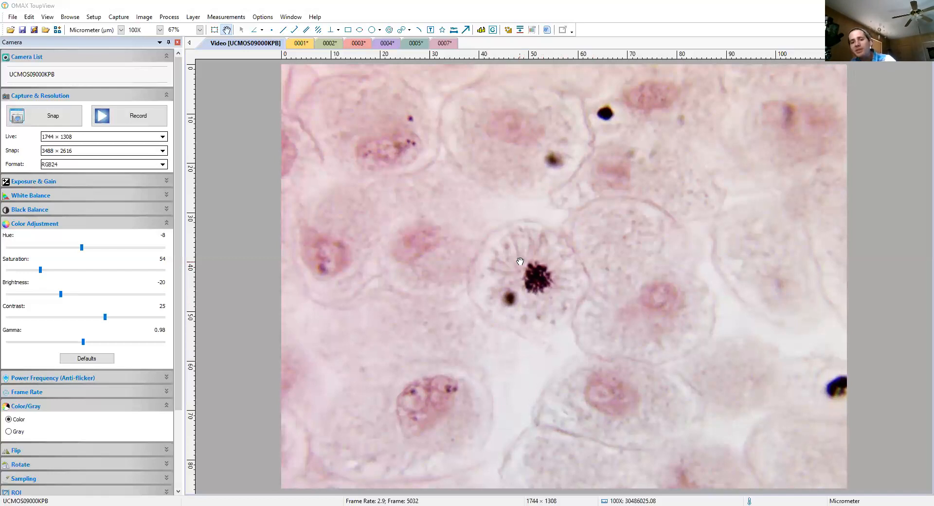
mouse_move(448, 371)
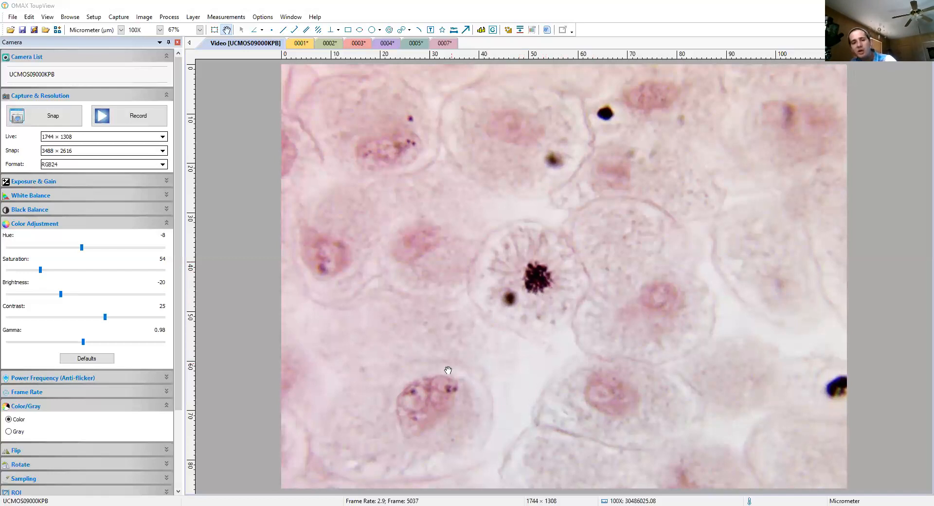
mouse_move(401, 433)
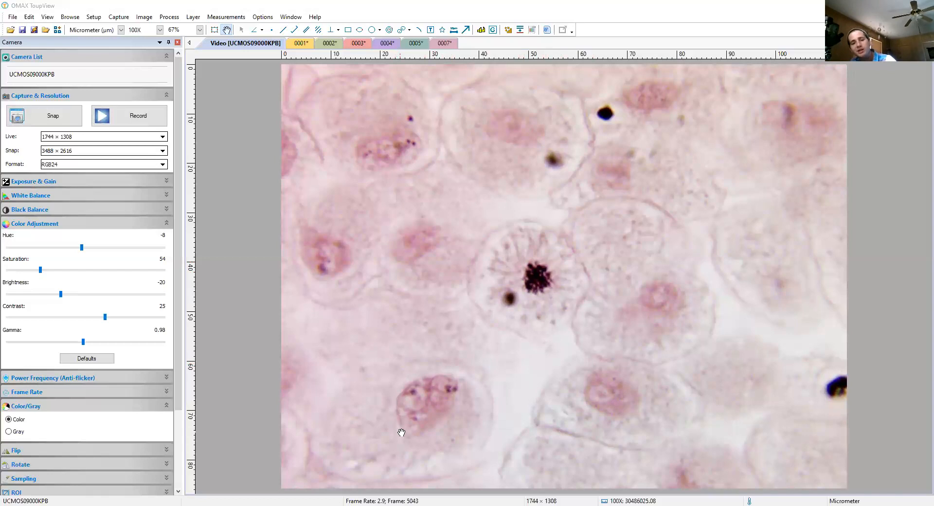
mouse_move(417, 383)
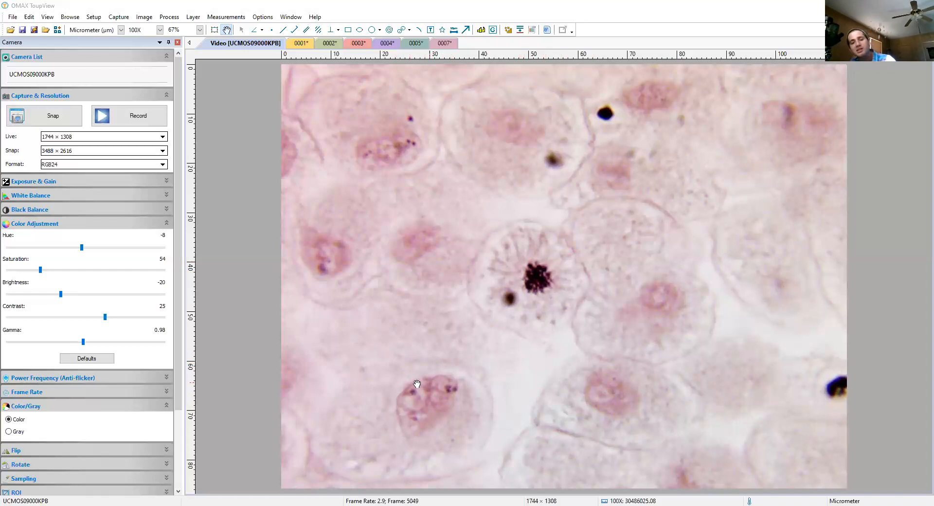
mouse_move(411, 441)
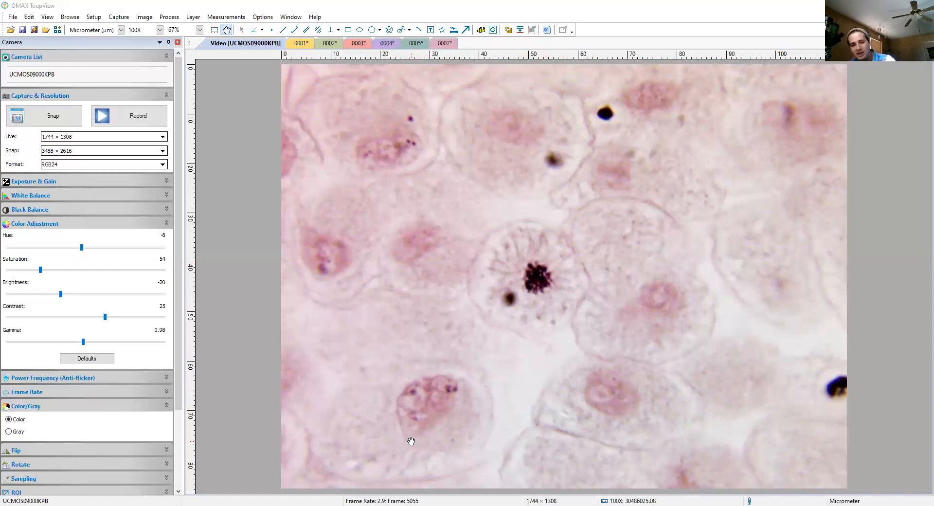
mouse_move(466, 352)
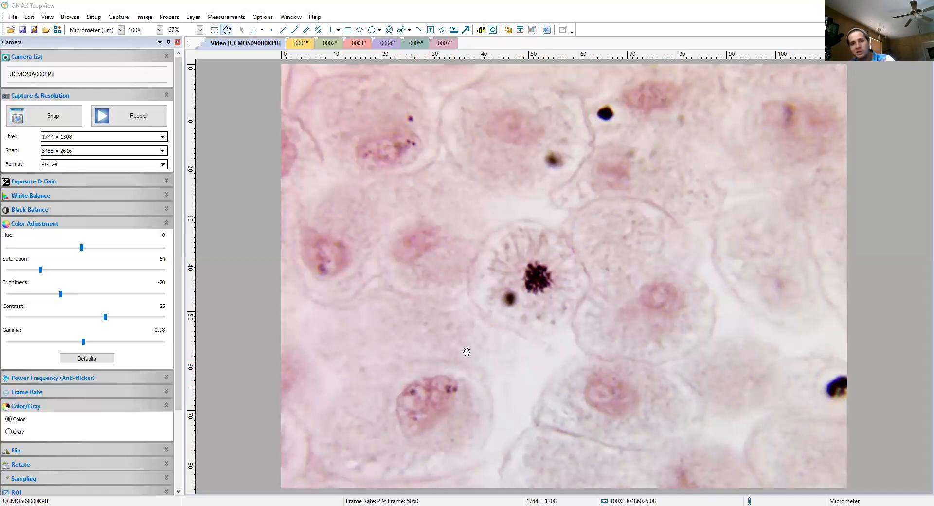
mouse_move(506, 227)
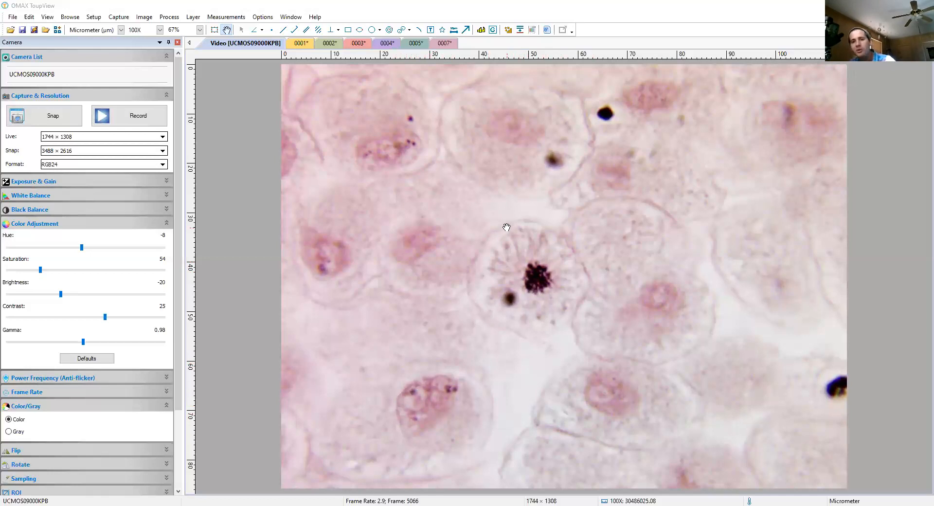
mouse_move(503, 286)
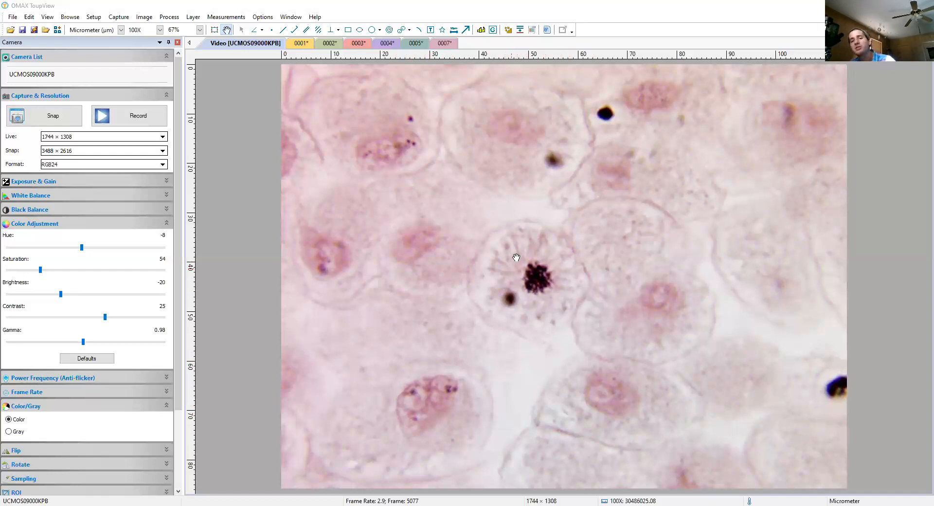
mouse_move(544, 300)
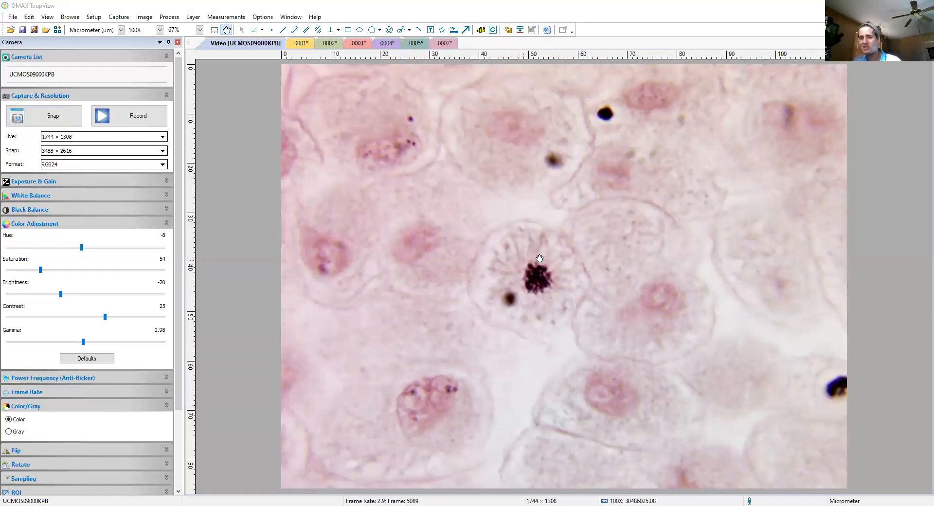
mouse_move(549, 275)
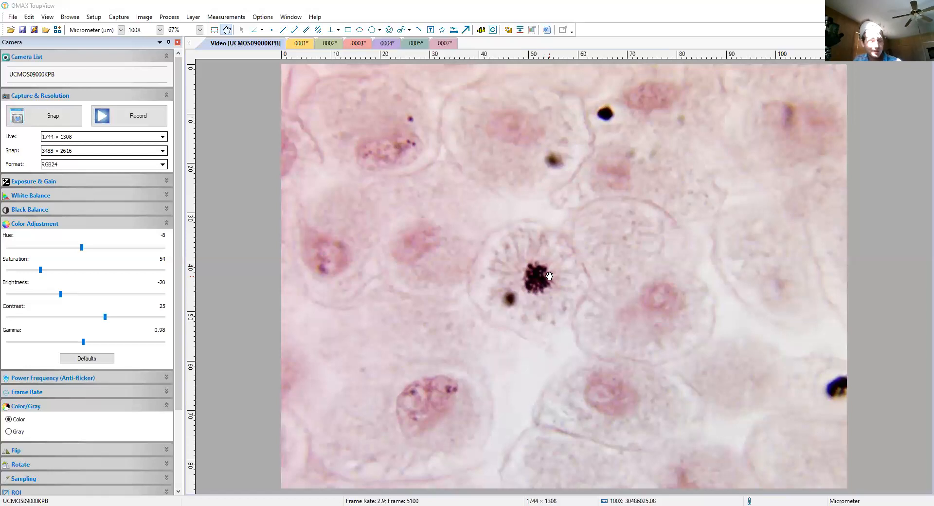
mouse_move(552, 272)
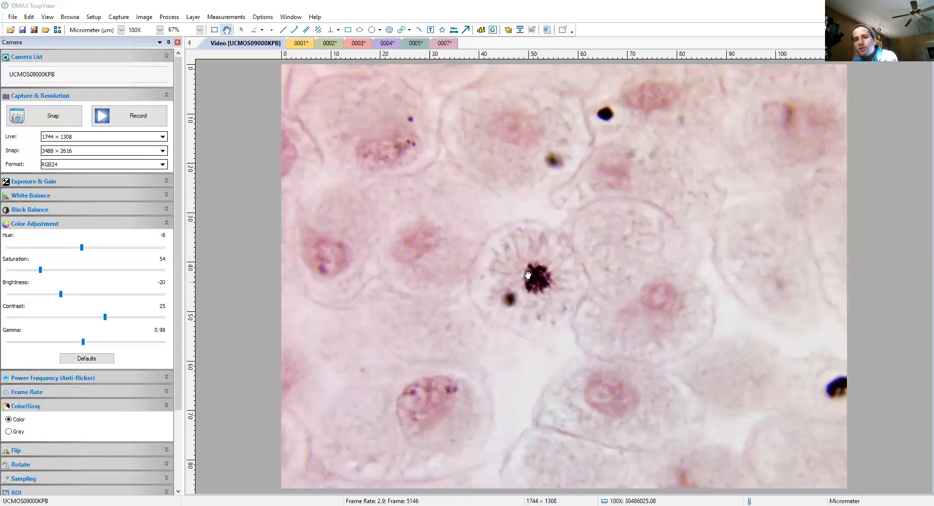
mouse_move(530, 278)
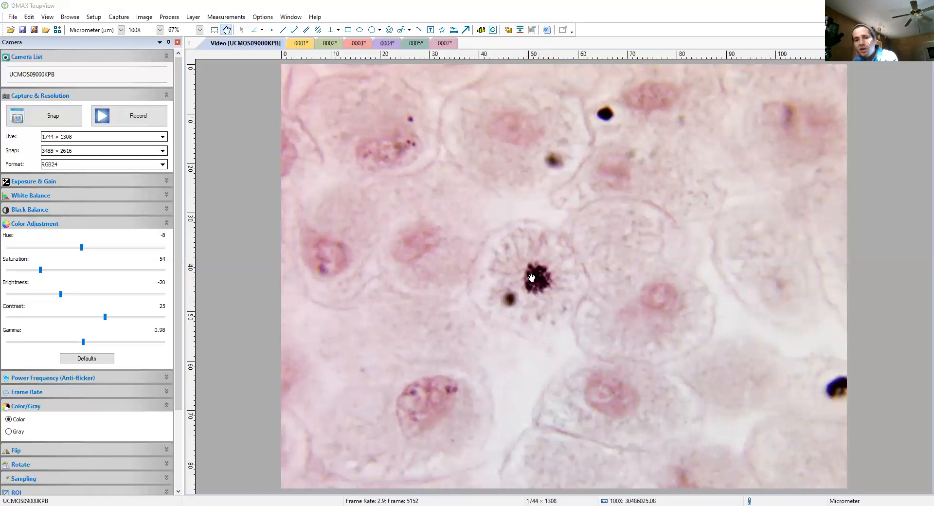
mouse_move(529, 270)
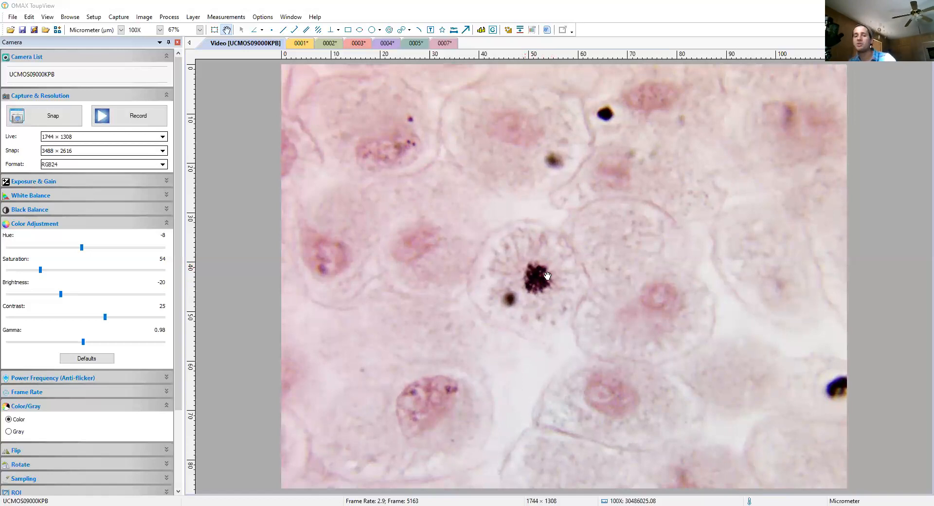
mouse_move(520, 268)
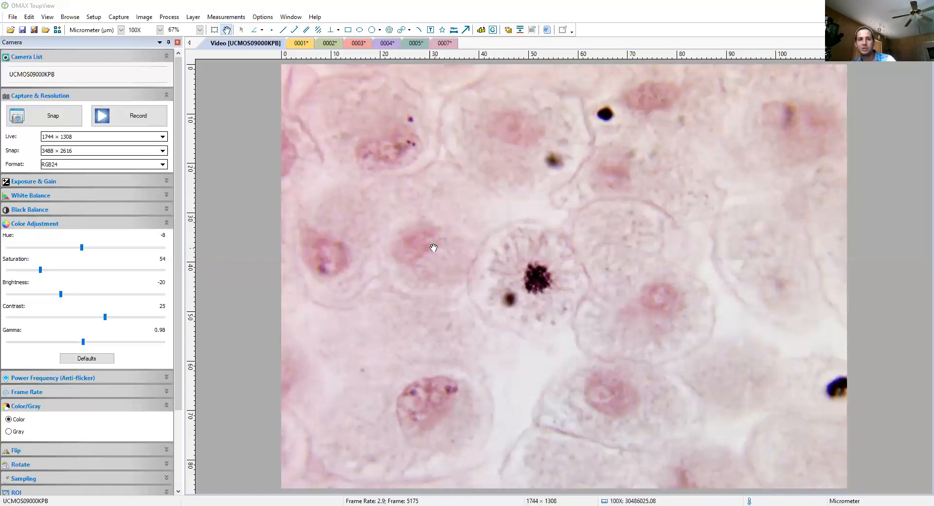
mouse_move(372, 234)
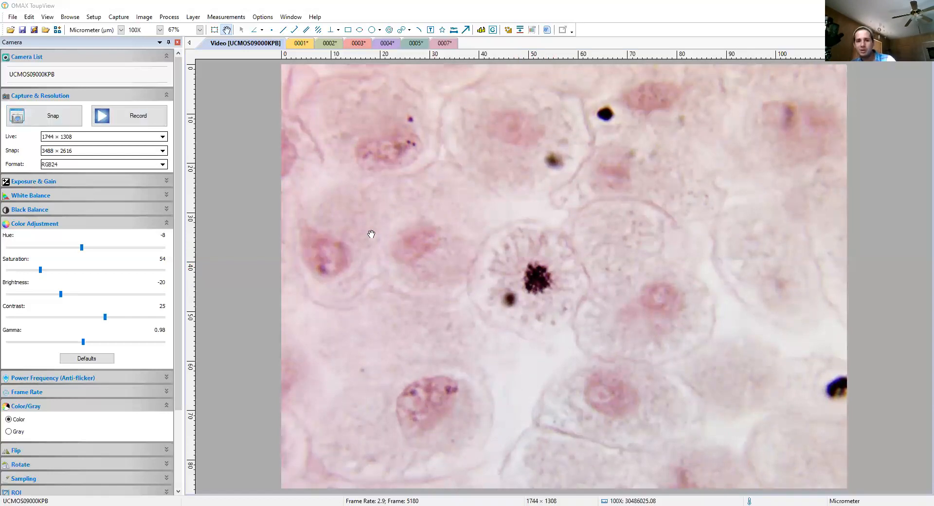
mouse_move(100, 138)
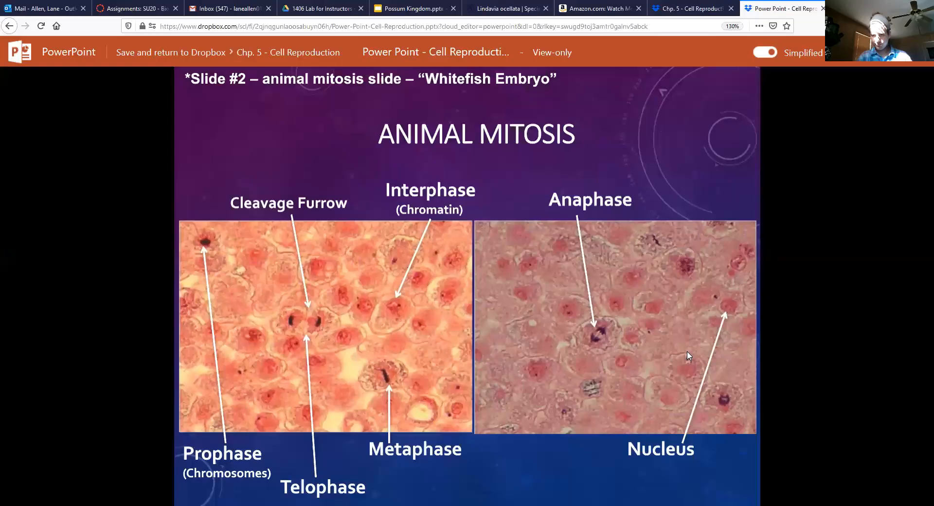
mouse_move(388, 362)
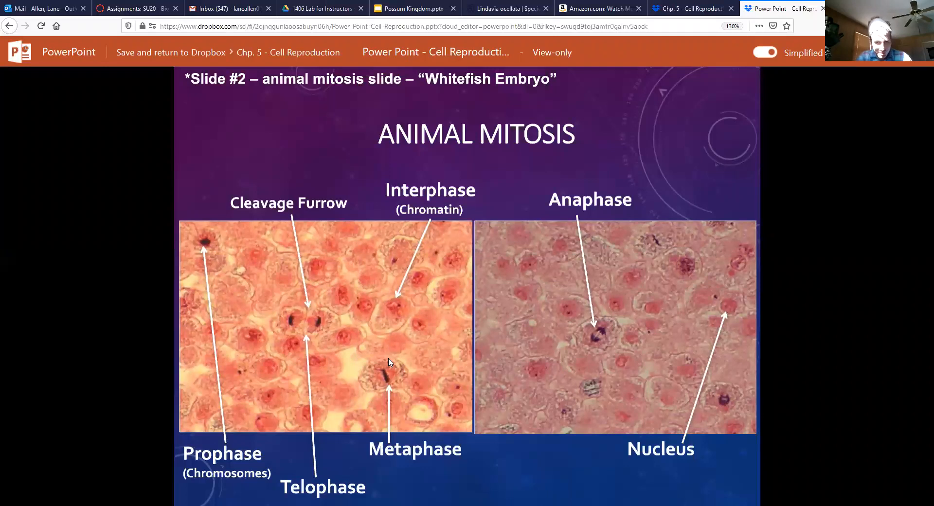
mouse_move(388, 388)
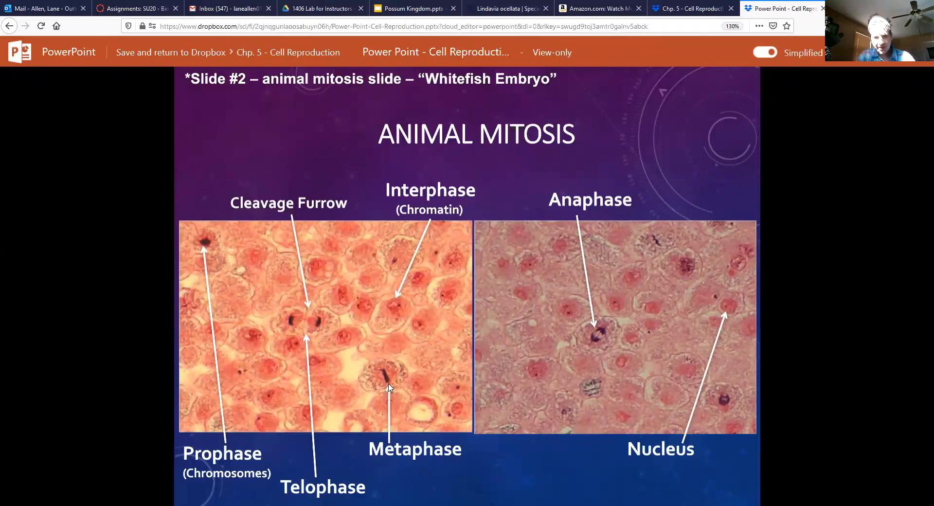
mouse_move(382, 349)
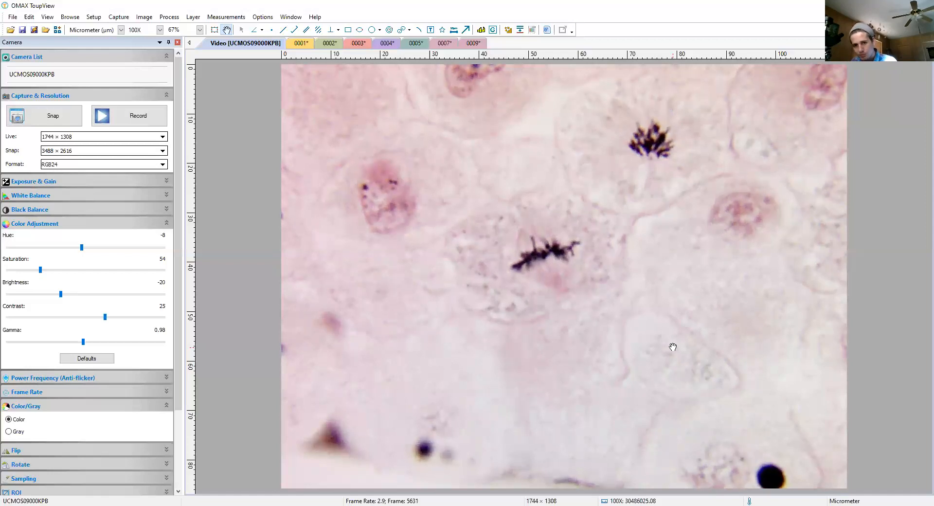
mouse_move(564, 397)
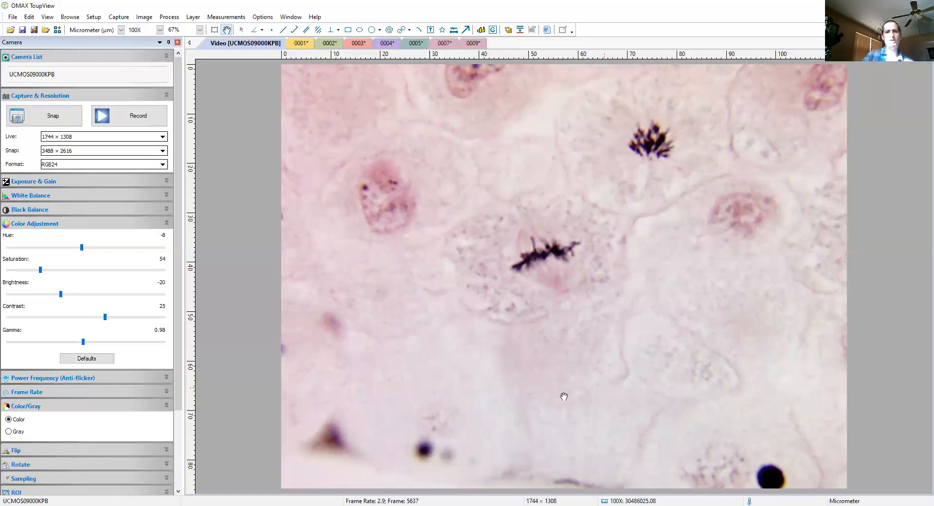
mouse_move(506, 233)
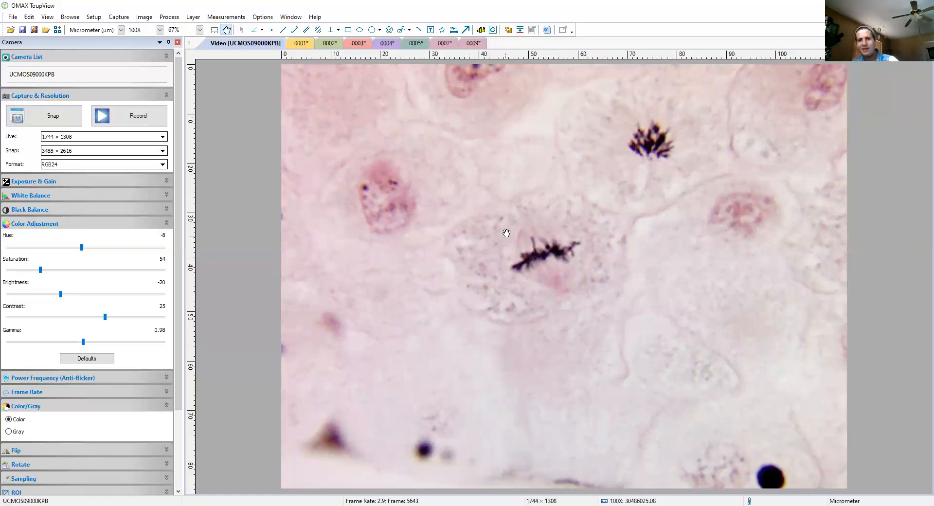
mouse_move(494, 266)
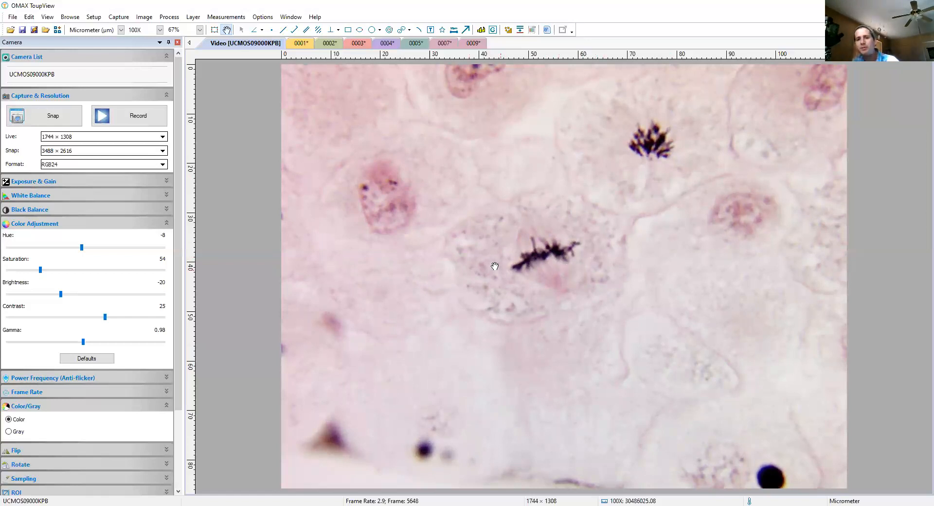
mouse_move(534, 250)
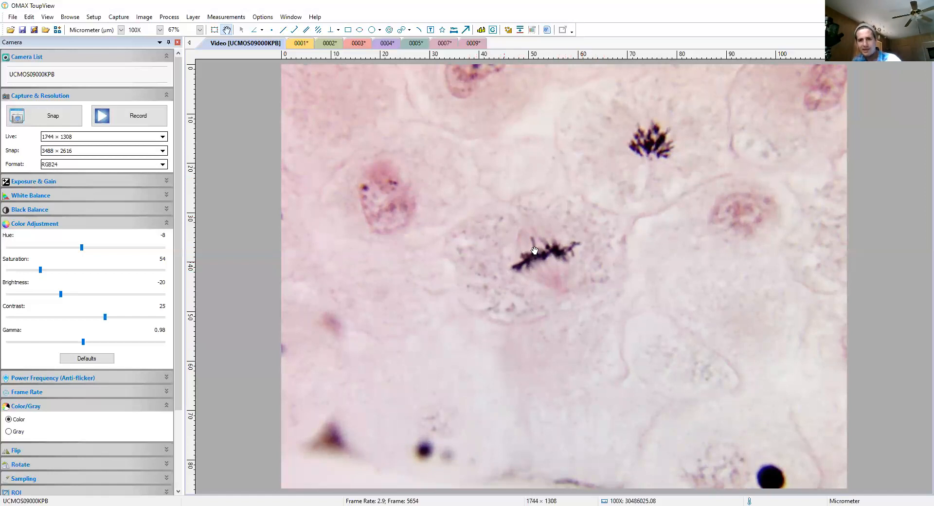
mouse_move(576, 246)
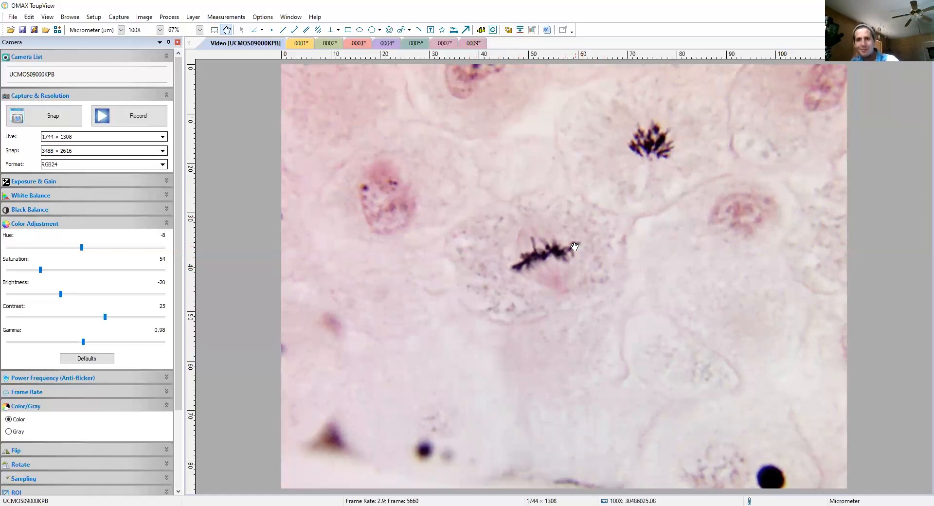
mouse_move(514, 268)
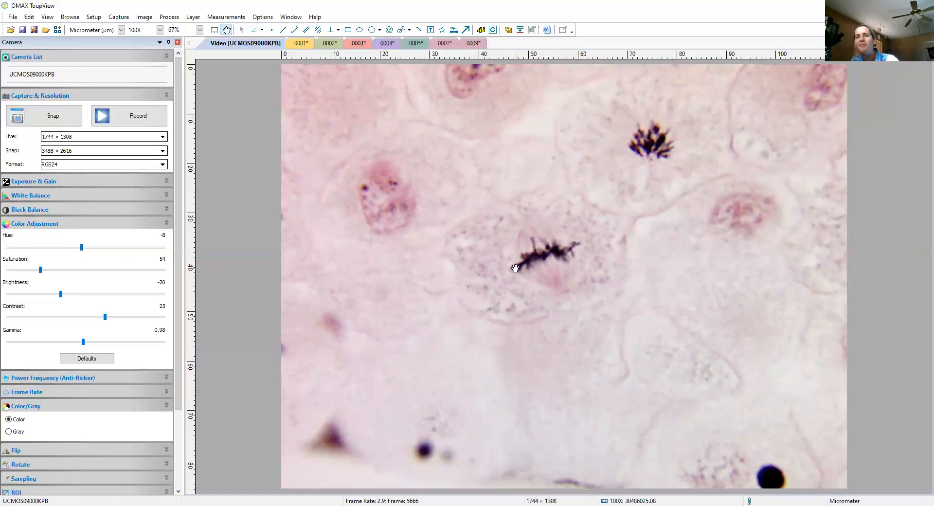
mouse_move(556, 262)
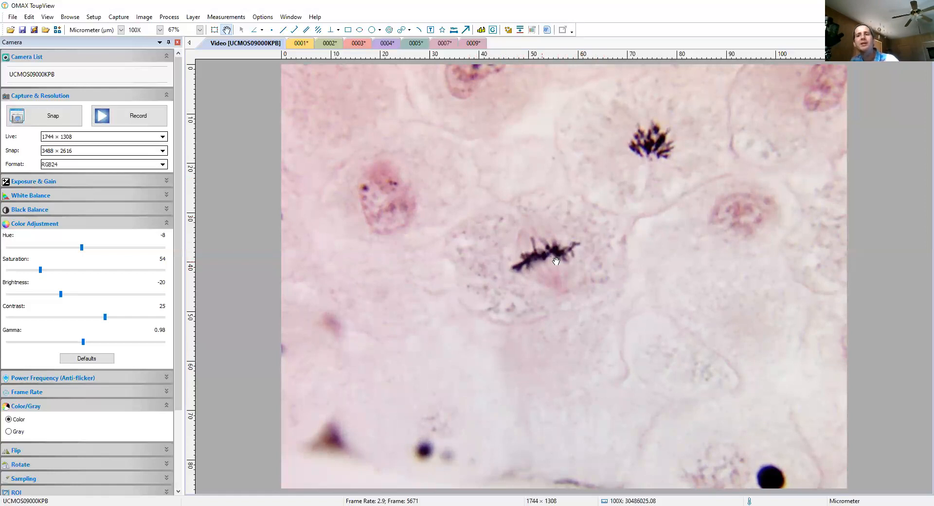
mouse_move(539, 288)
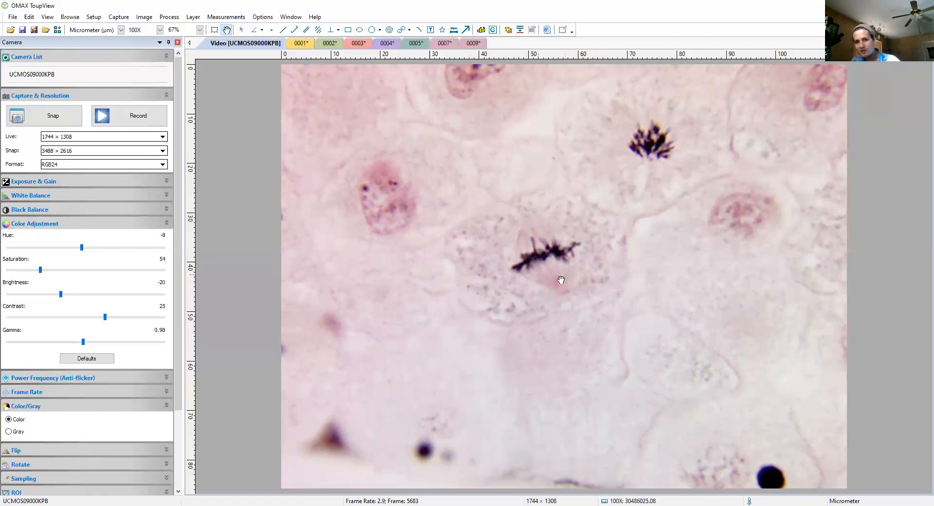
mouse_move(544, 241)
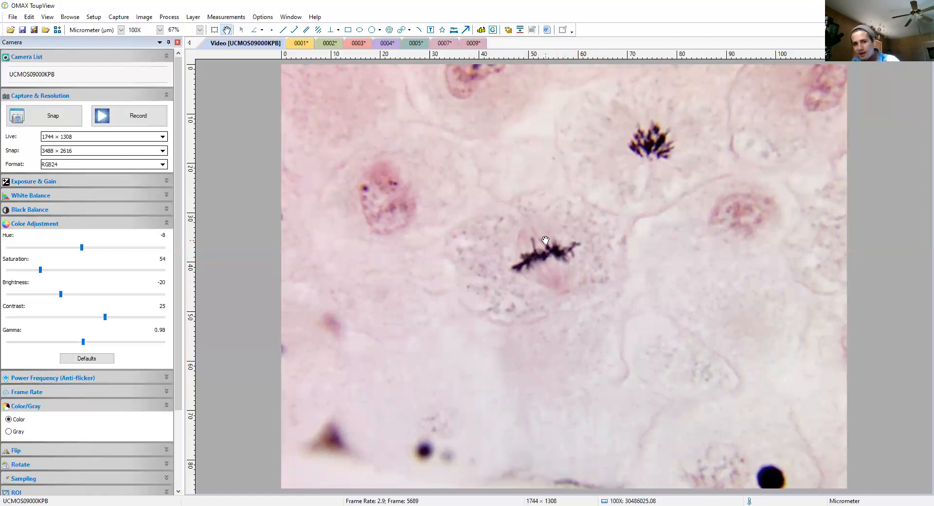
mouse_move(529, 274)
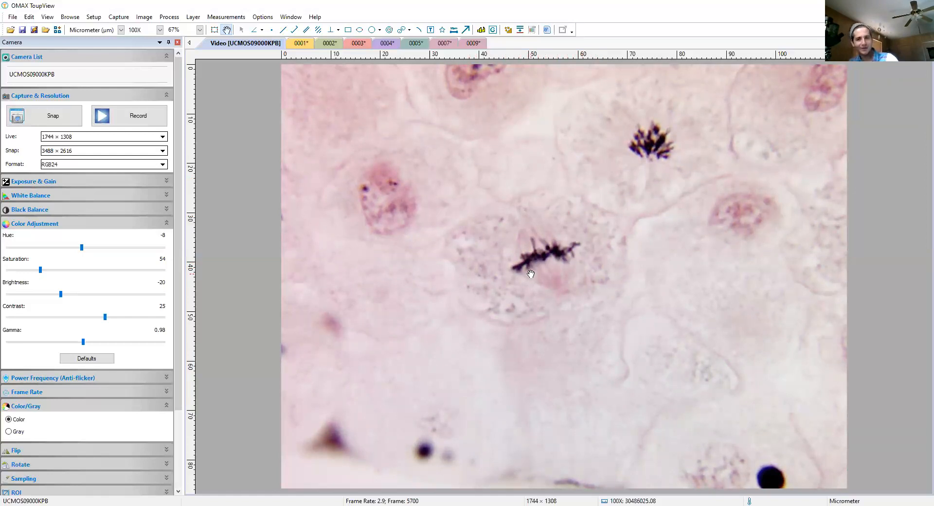
mouse_move(563, 285)
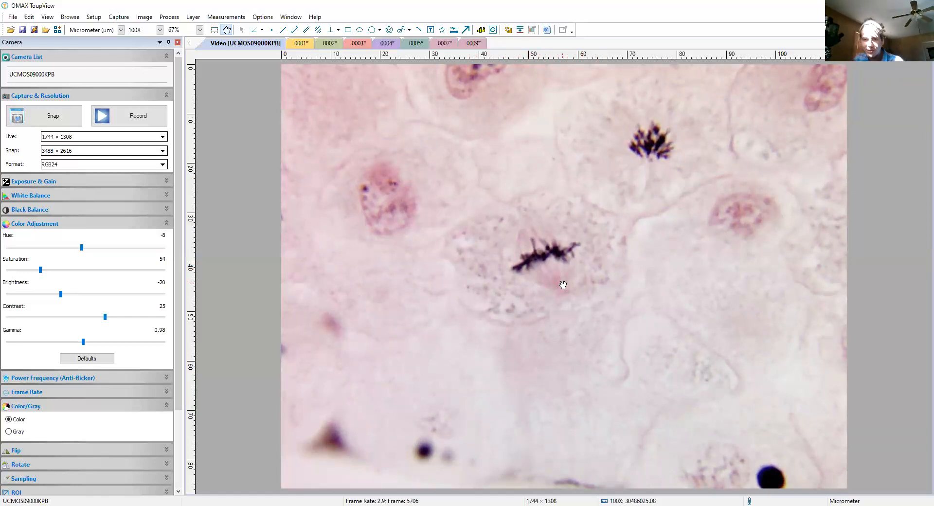
mouse_move(536, 259)
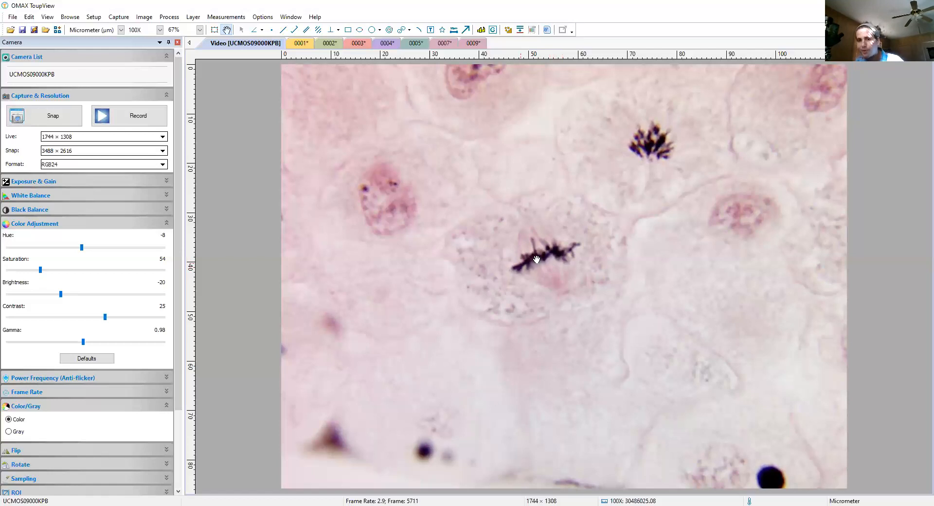
mouse_move(549, 259)
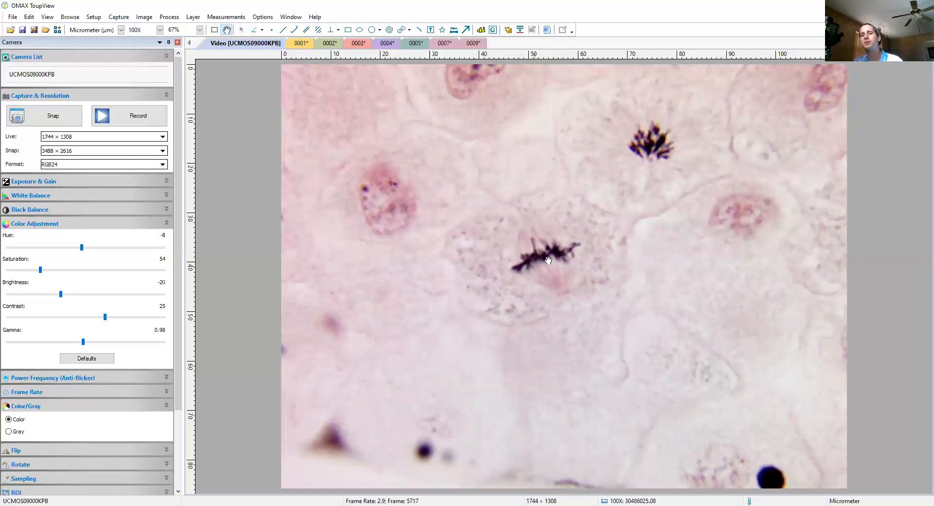
mouse_move(563, 298)
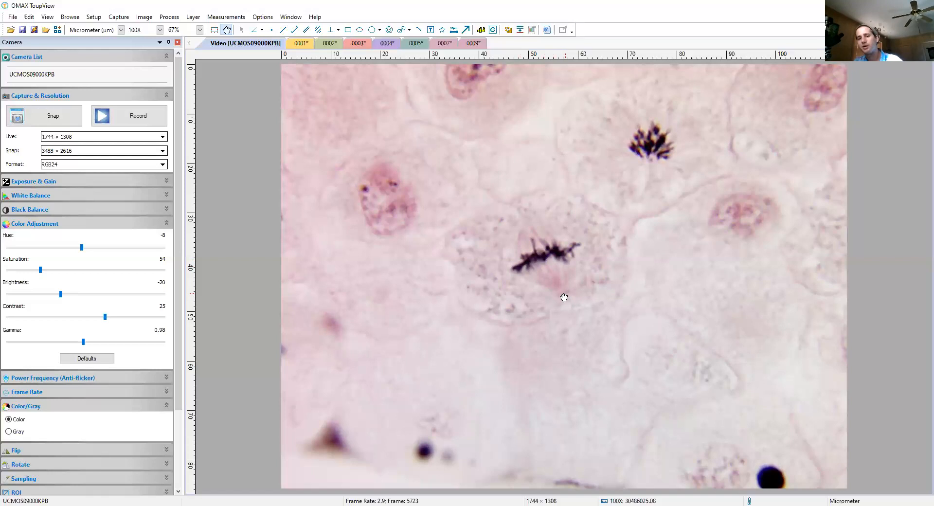
mouse_move(558, 290)
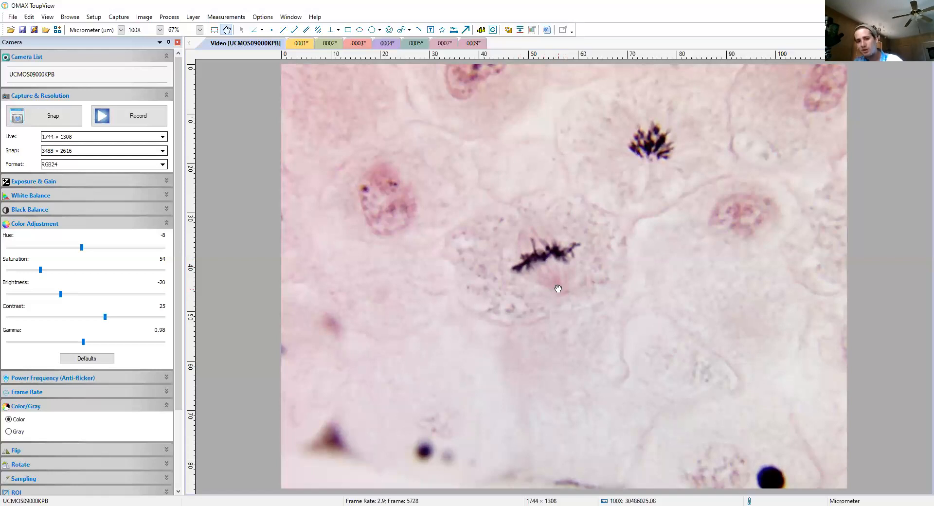
mouse_move(528, 233)
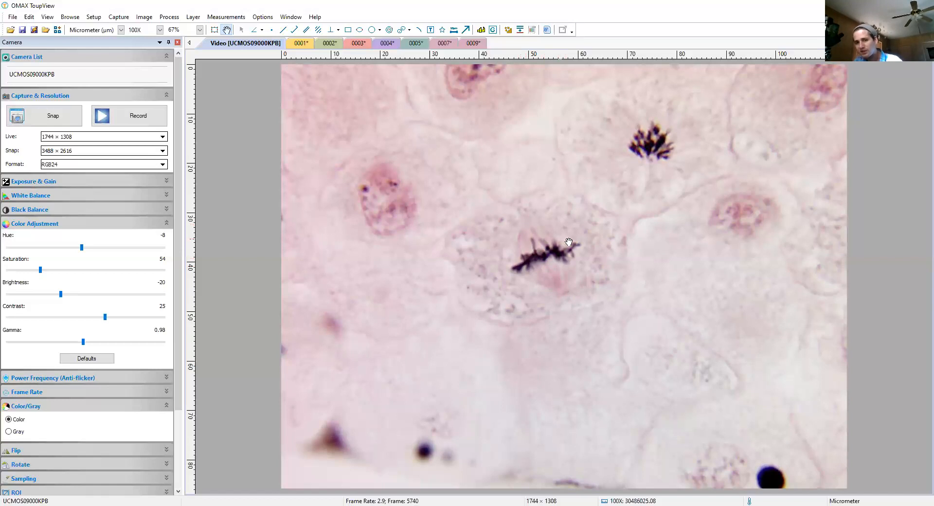
mouse_move(581, 247)
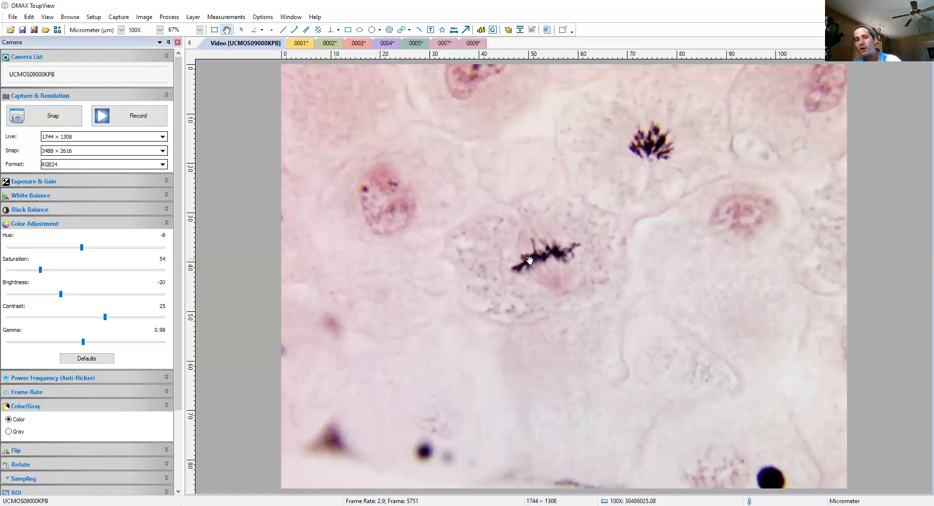
mouse_move(568, 253)
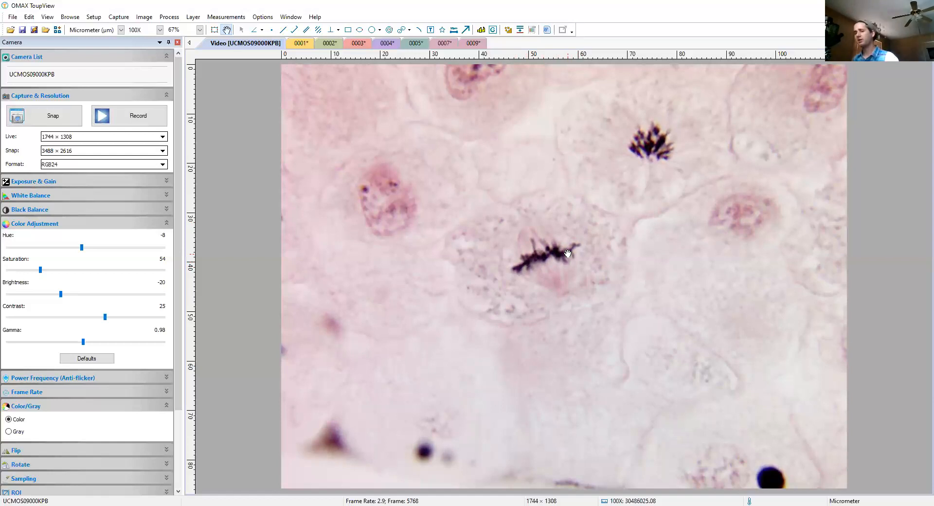
mouse_move(565, 88)
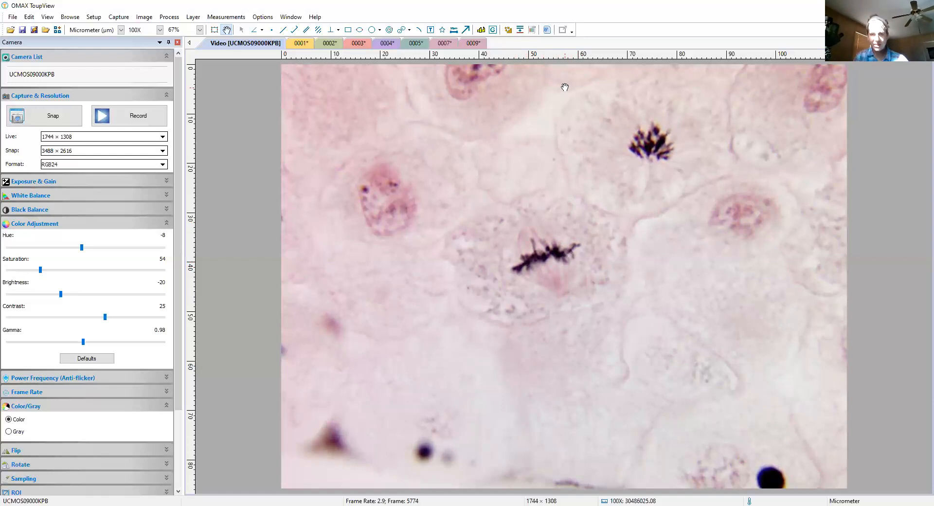
mouse_move(535, 37)
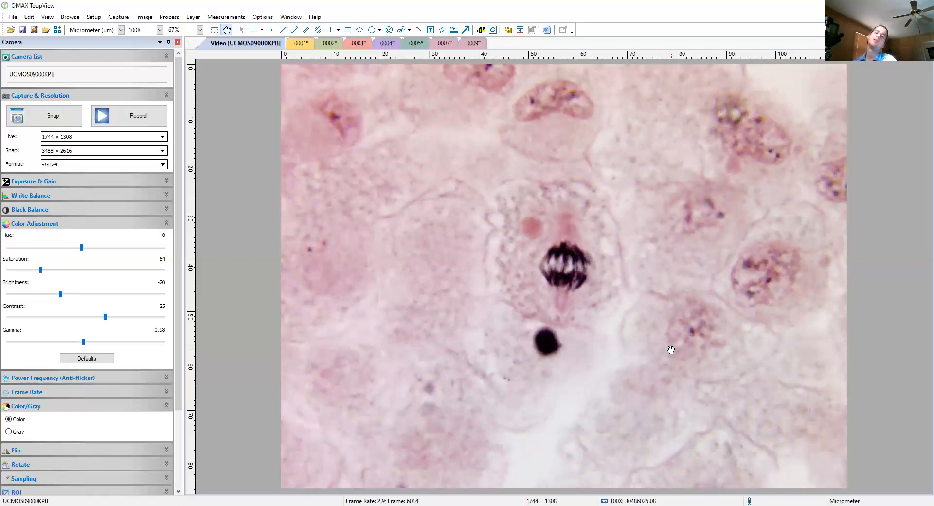
mouse_move(711, 358)
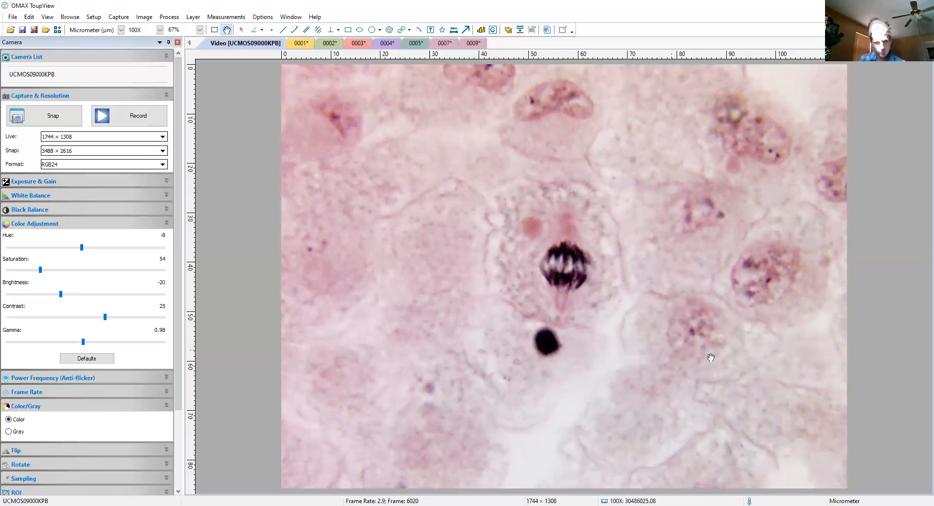
mouse_move(553, 255)
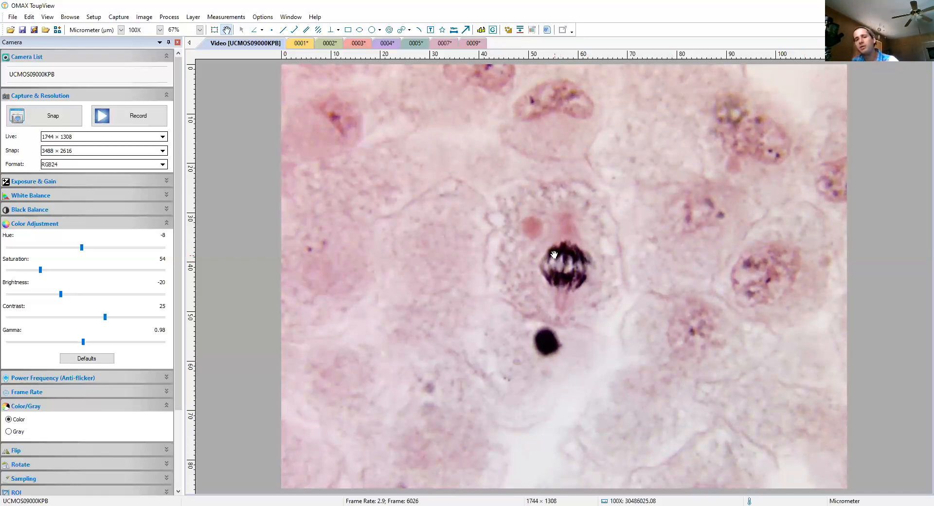
mouse_move(548, 251)
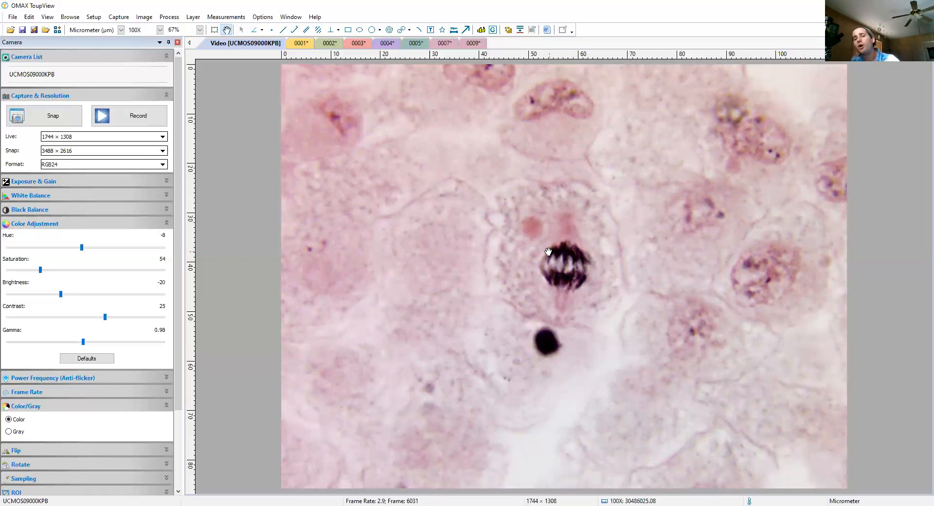
mouse_move(576, 273)
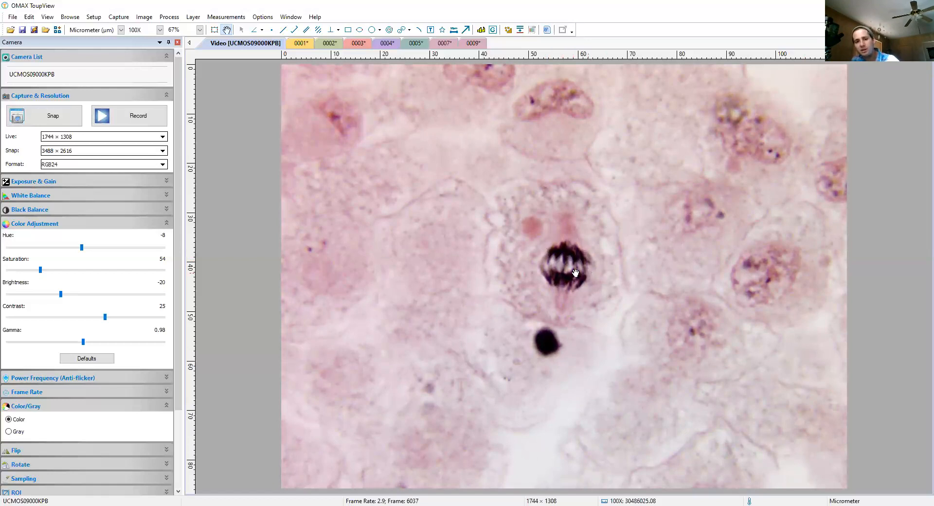
mouse_move(597, 272)
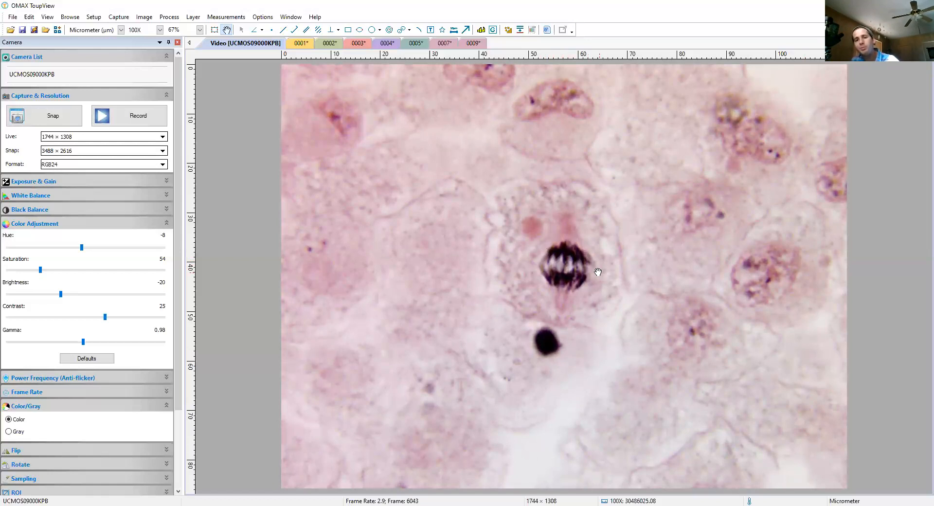
mouse_move(585, 277)
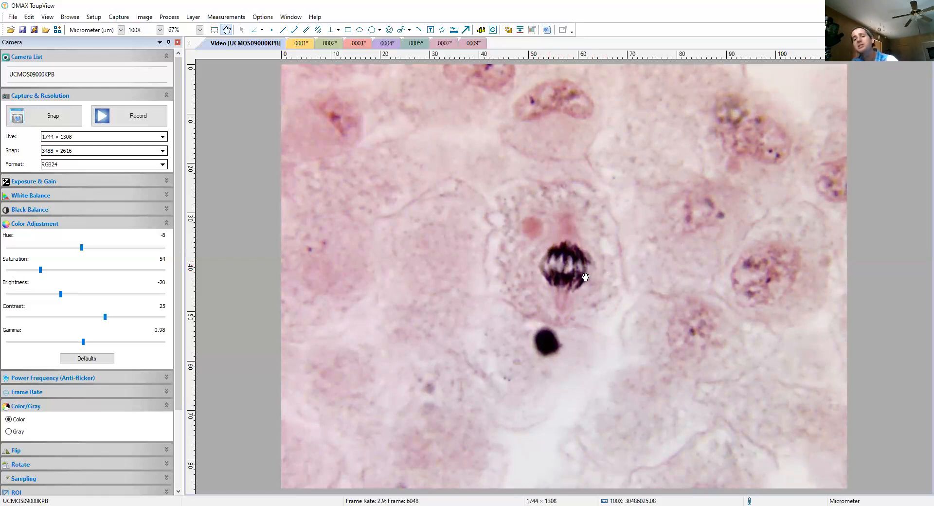
mouse_move(544, 264)
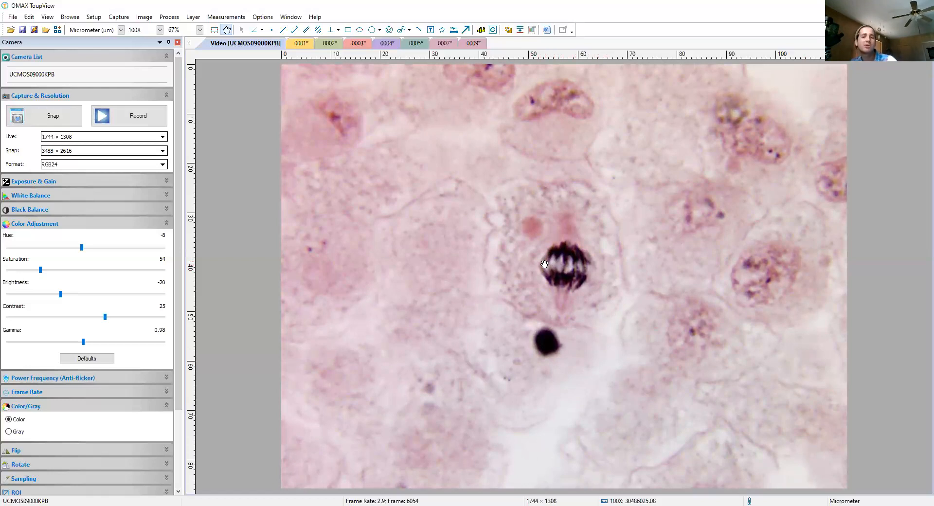
mouse_move(532, 258)
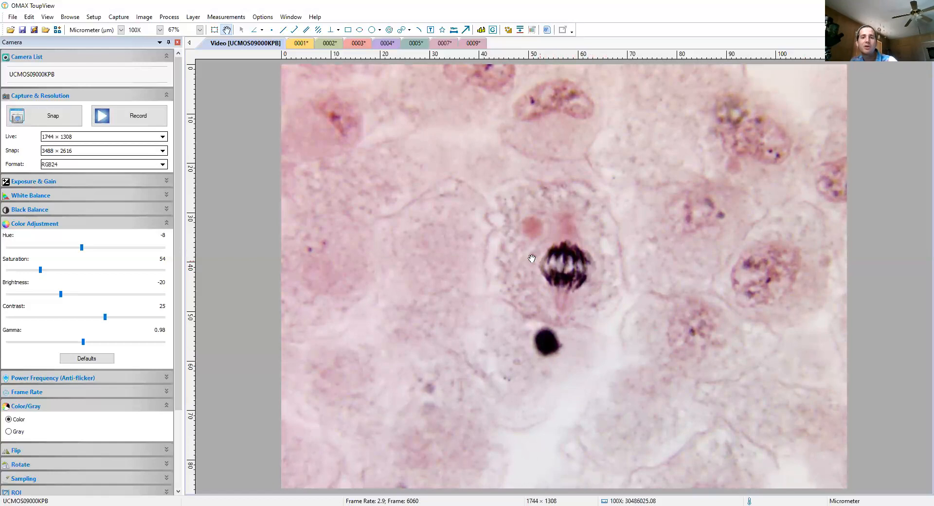
mouse_move(601, 254)
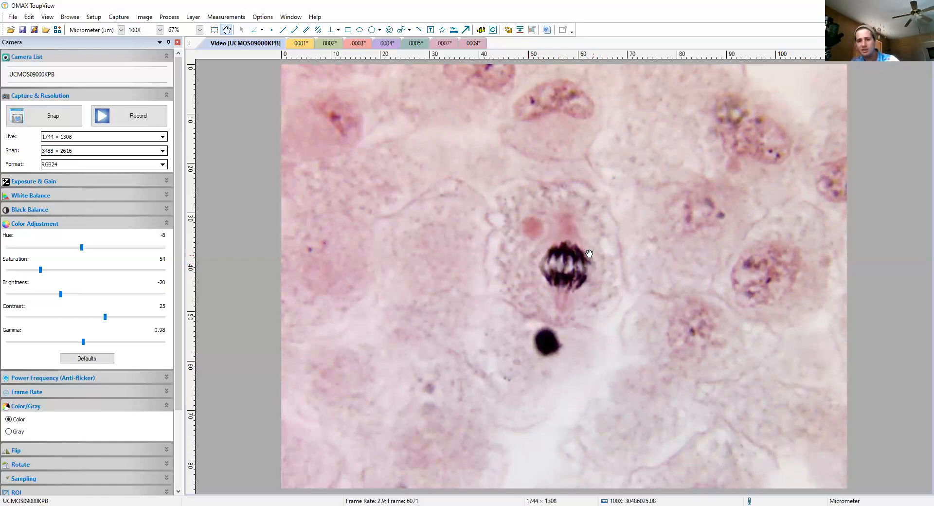
mouse_move(575, 230)
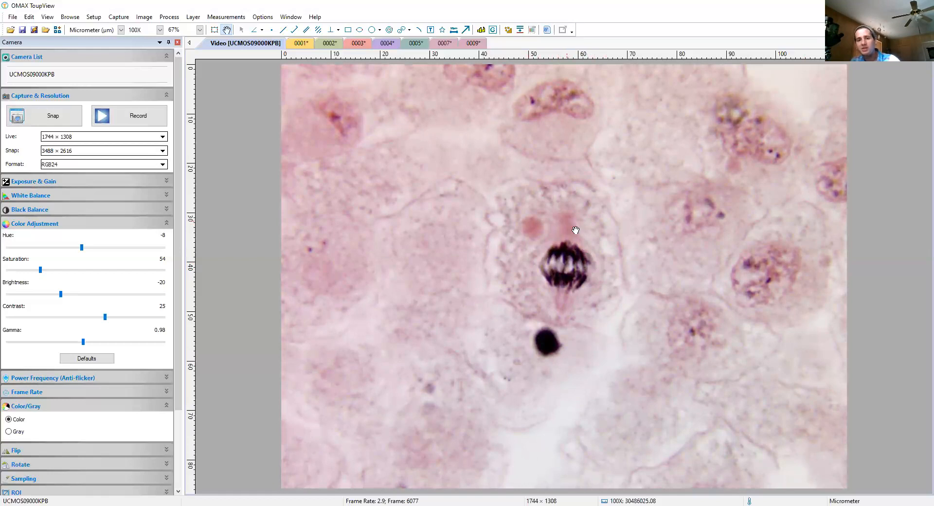
mouse_move(555, 250)
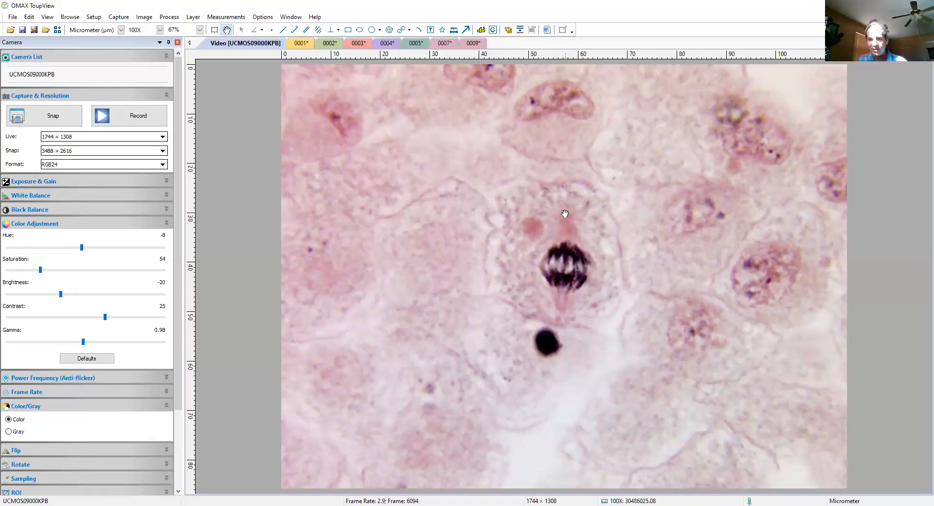
mouse_move(565, 270)
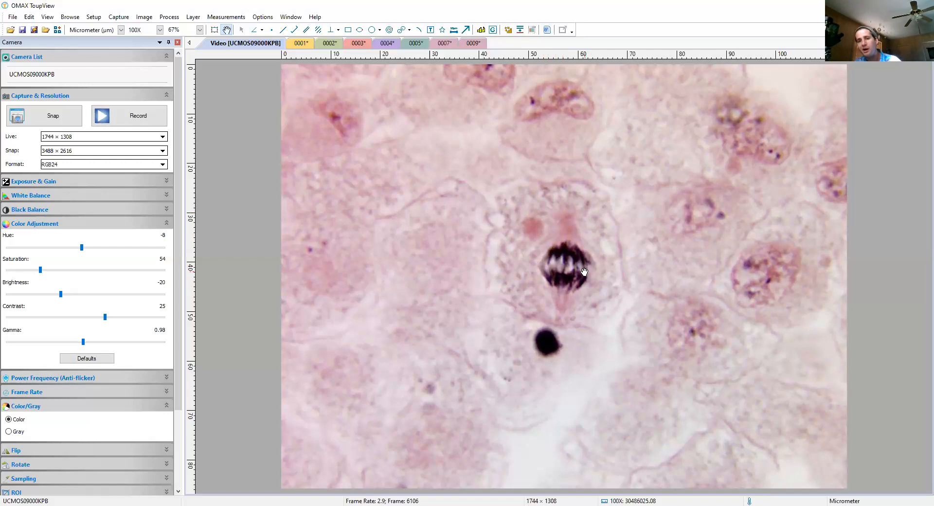
mouse_move(562, 305)
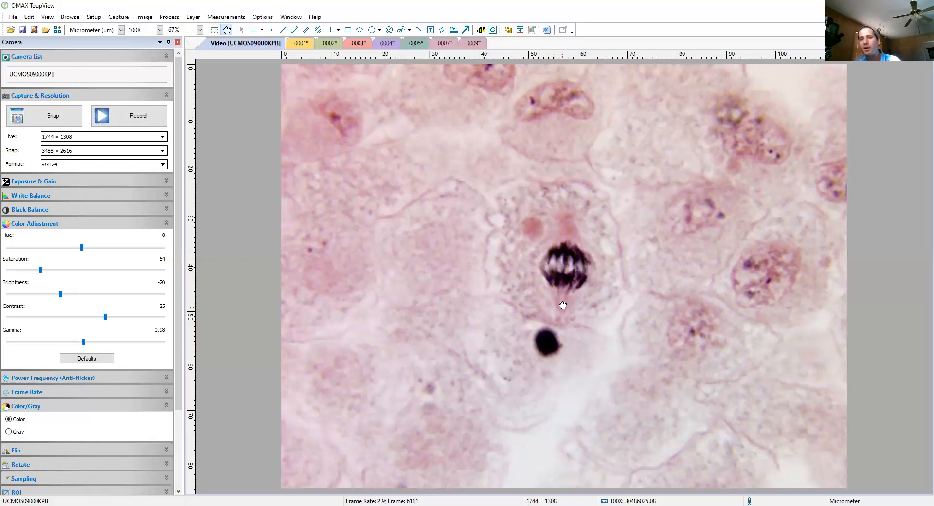
mouse_move(554, 283)
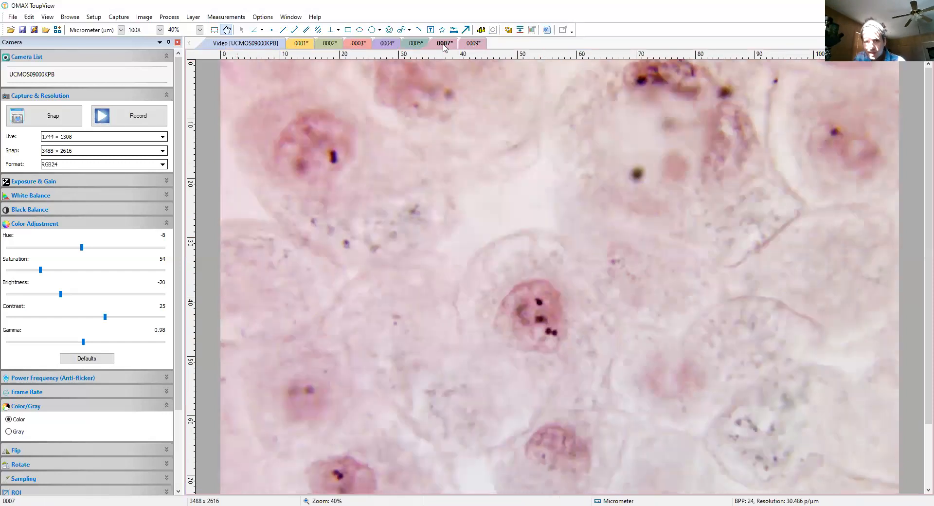
Capture the metaphase cell from the live Video view as still 0010
click(244, 43)
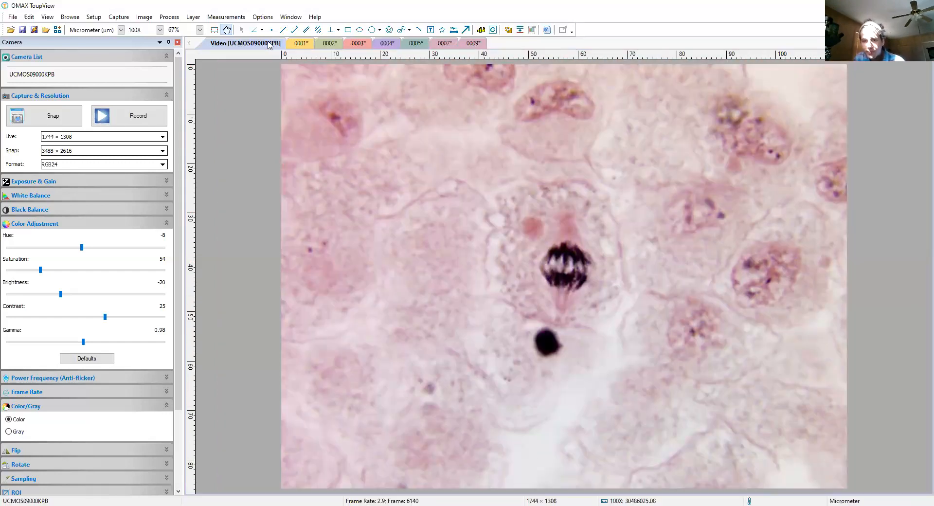
mouse_move(280, 55)
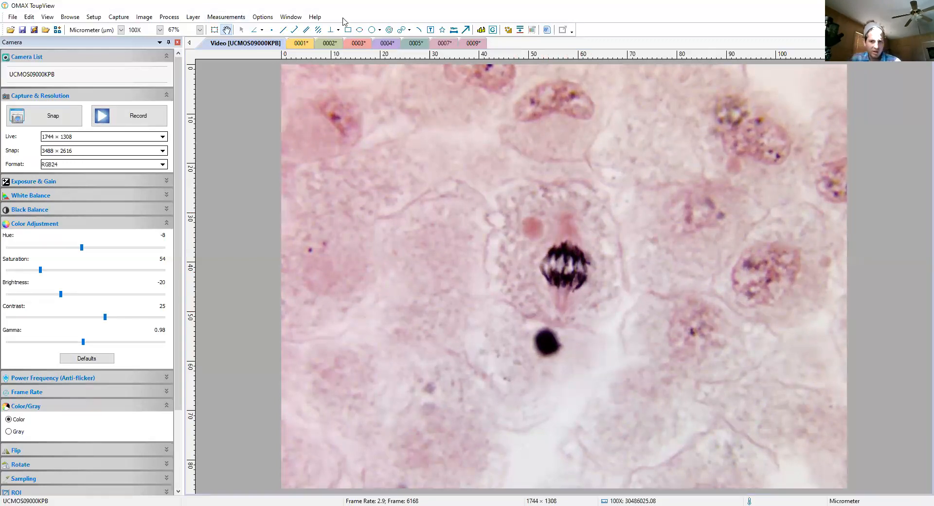
mouse_move(382, 186)
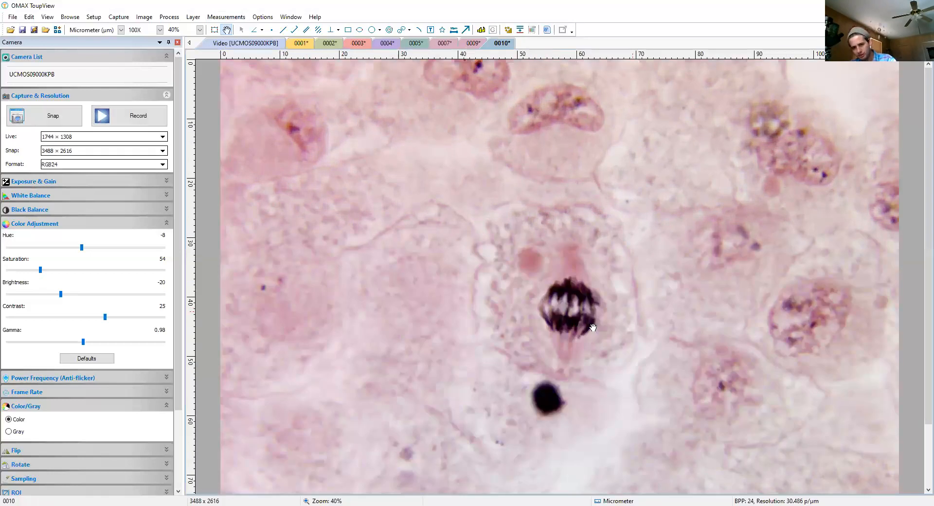
mouse_move(540, 186)
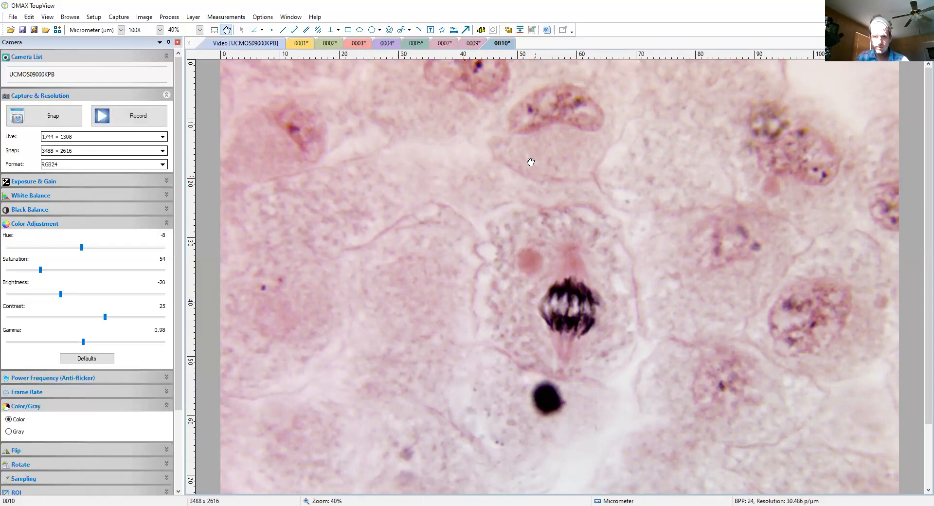
click(781, 8)
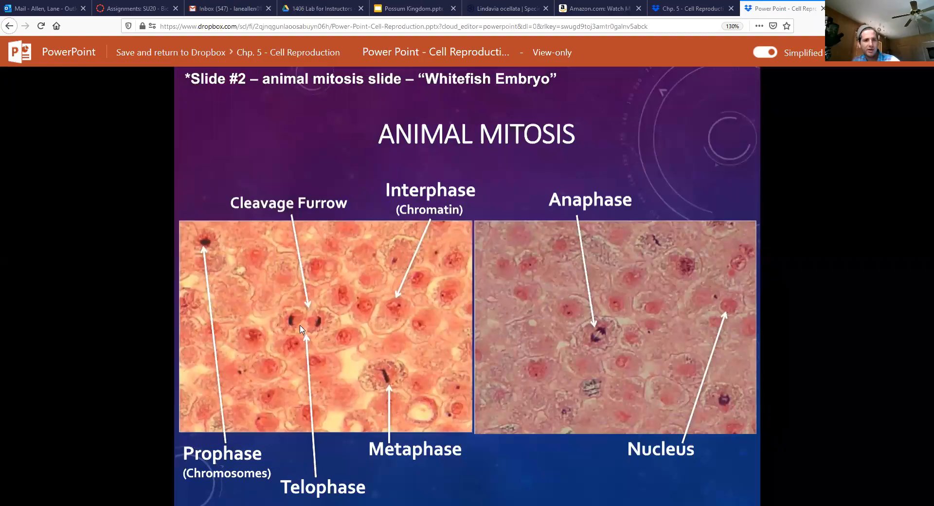
mouse_move(298, 321)
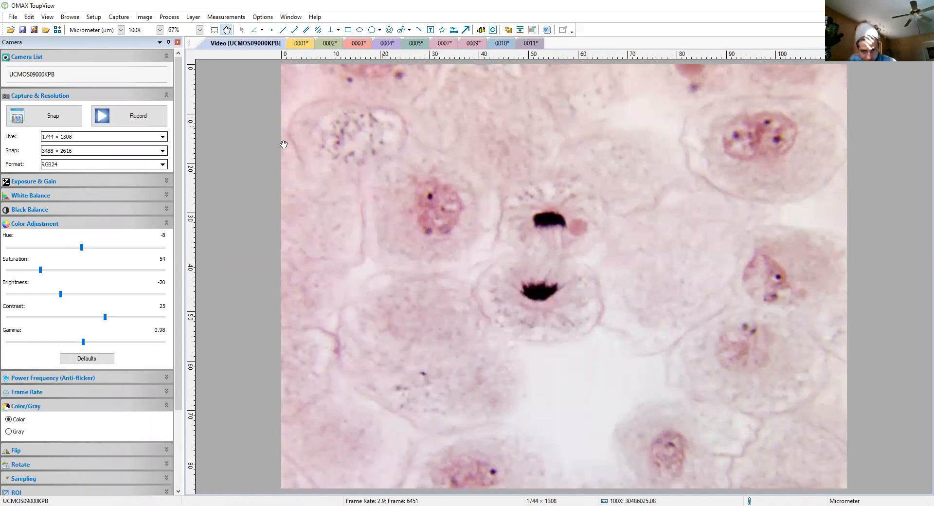
mouse_move(569, 289)
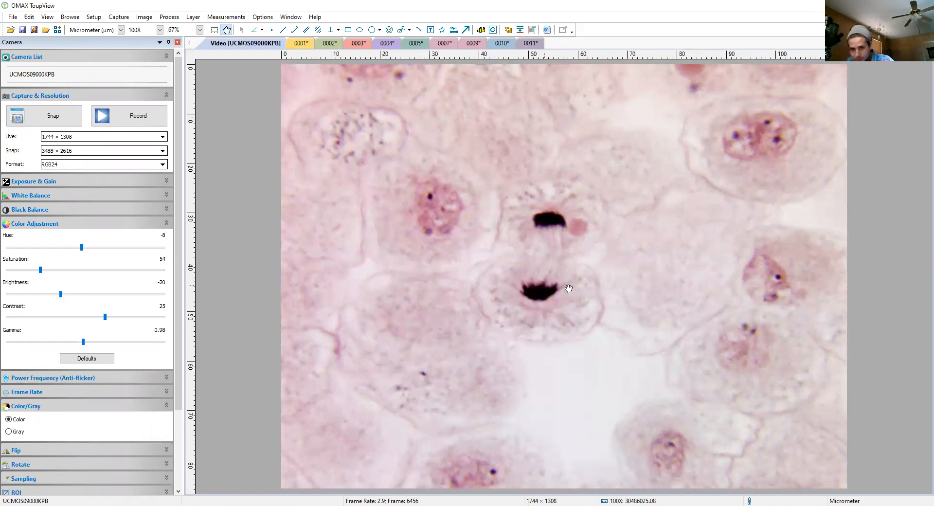
mouse_move(485, 222)
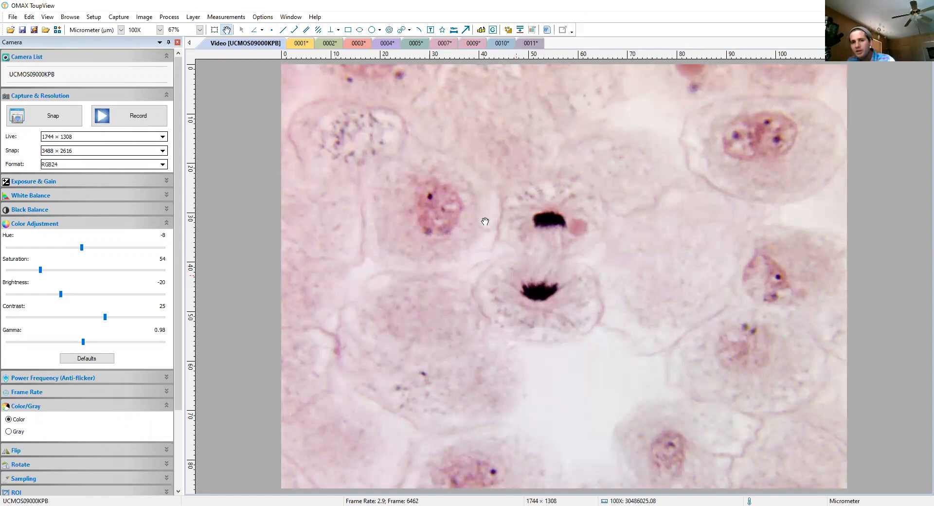
mouse_move(561, 199)
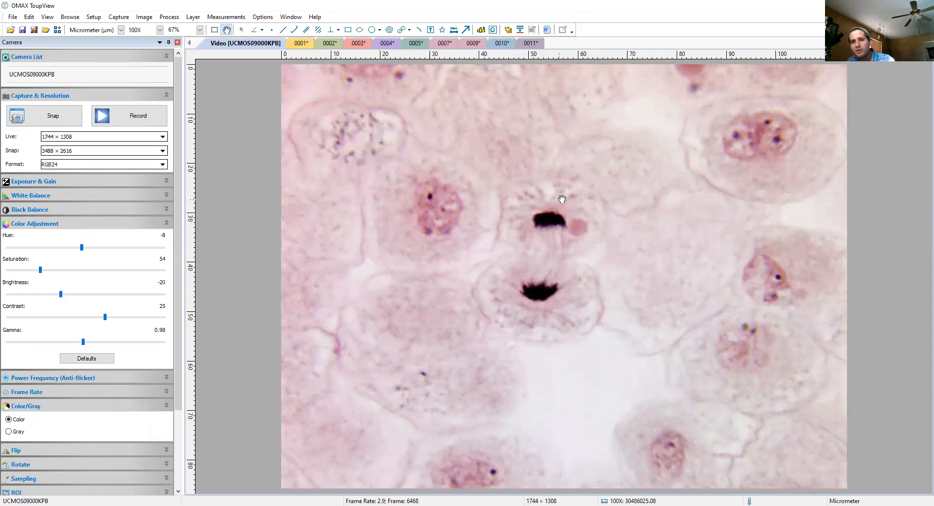
mouse_move(515, 285)
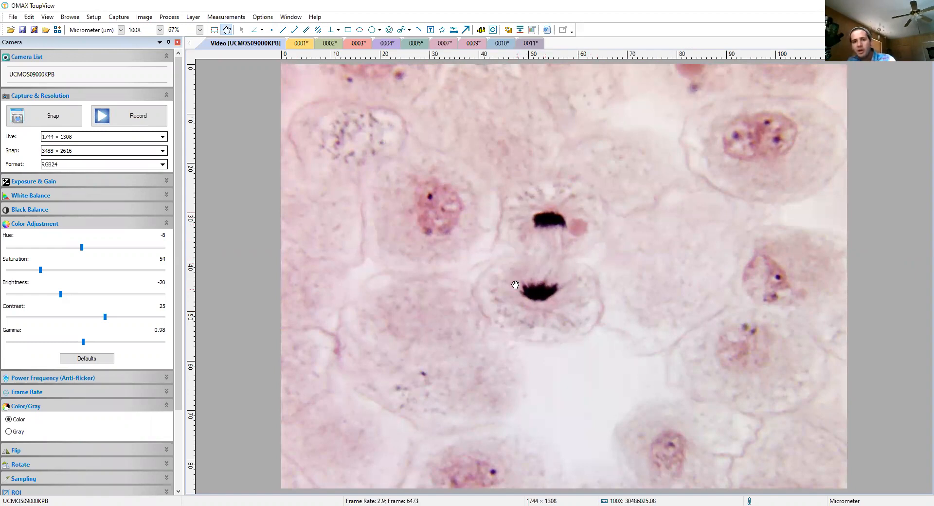
mouse_move(537, 283)
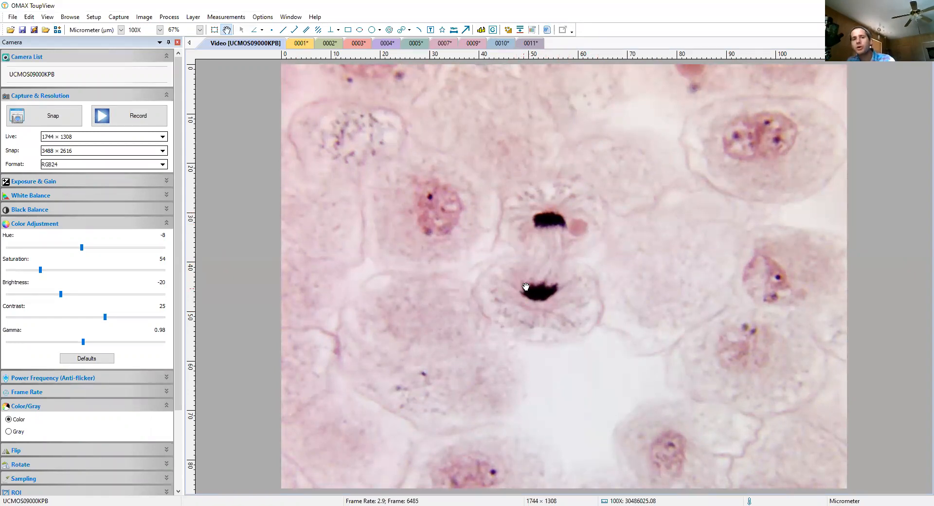
mouse_move(569, 286)
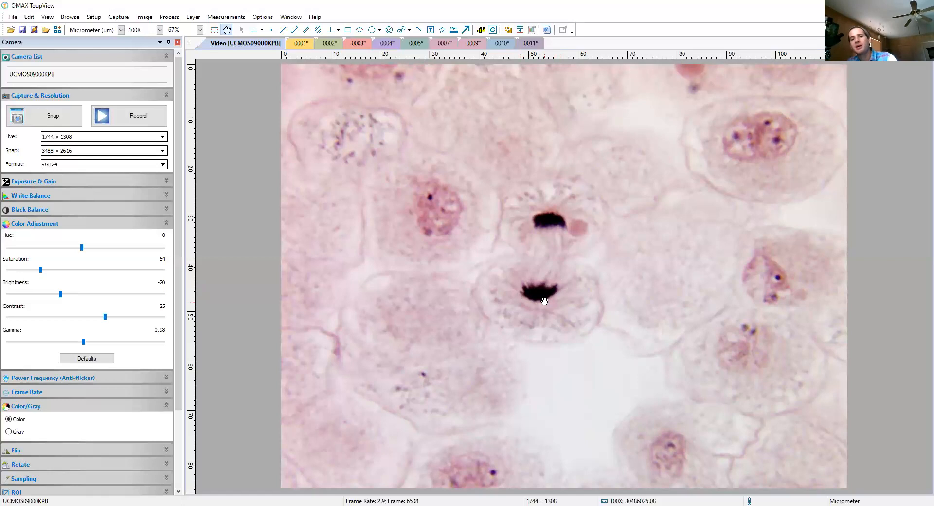
mouse_move(522, 296)
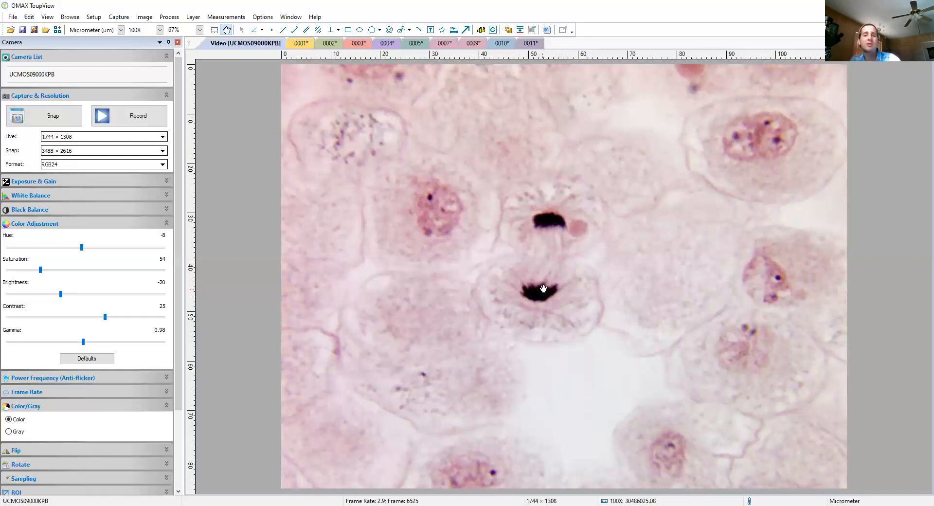
mouse_move(551, 293)
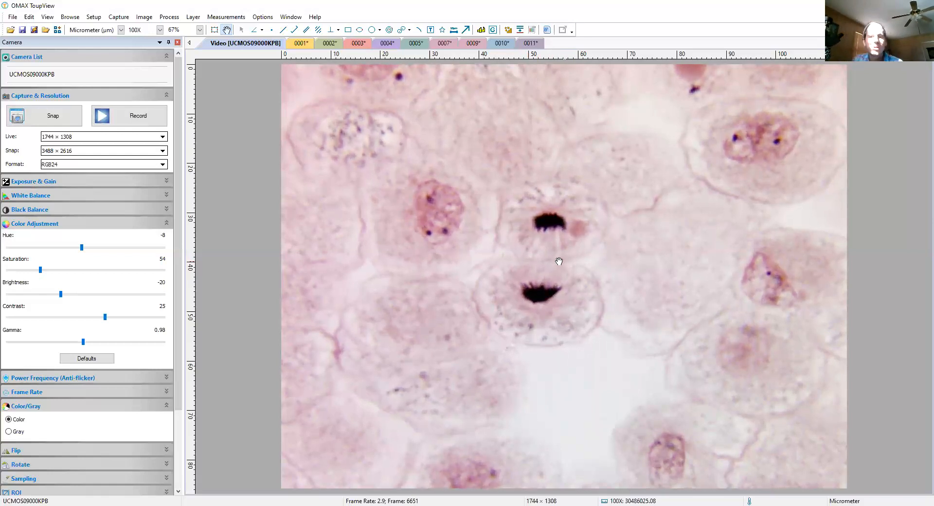
mouse_move(531, 257)
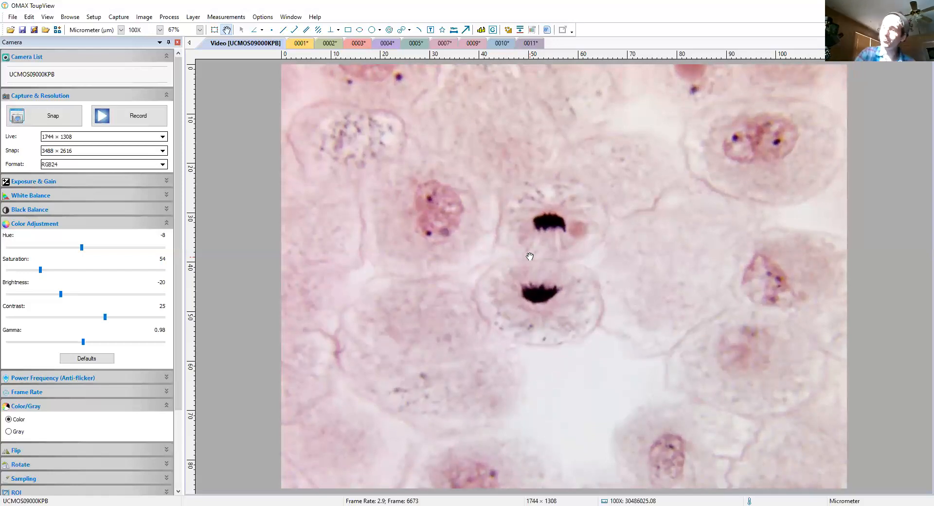
mouse_move(576, 247)
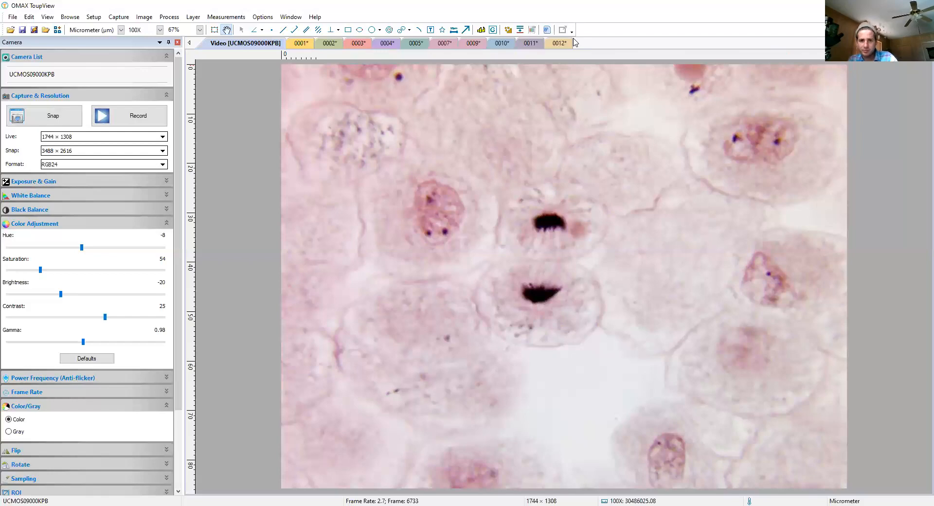
Snap the separating chromosome sets from the live view as image 0012
click(781, 9)
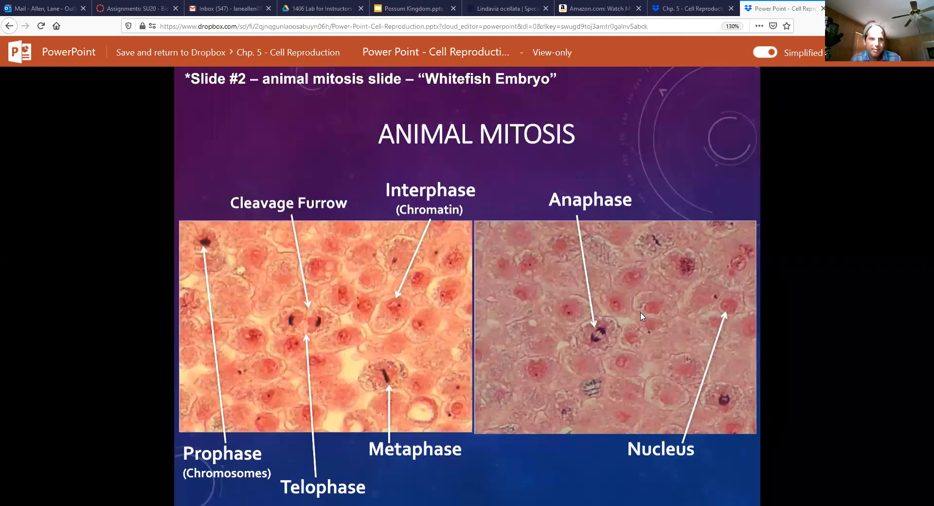
mouse_move(358, 160)
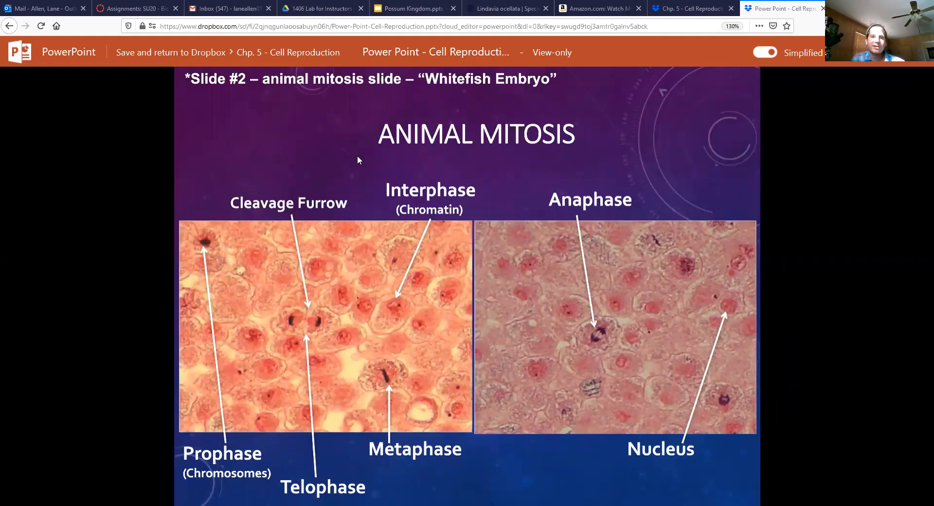
mouse_move(823, 263)
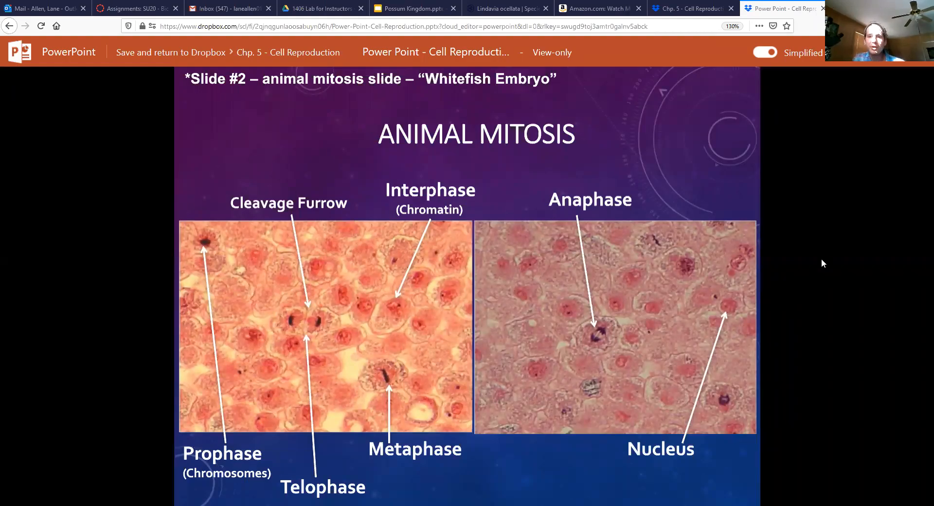
mouse_move(195, 323)
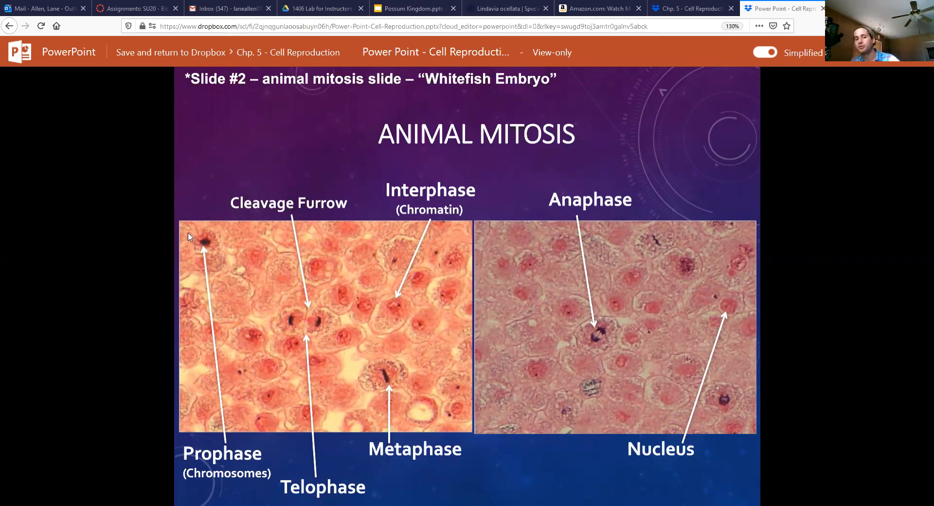
mouse_move(245, 235)
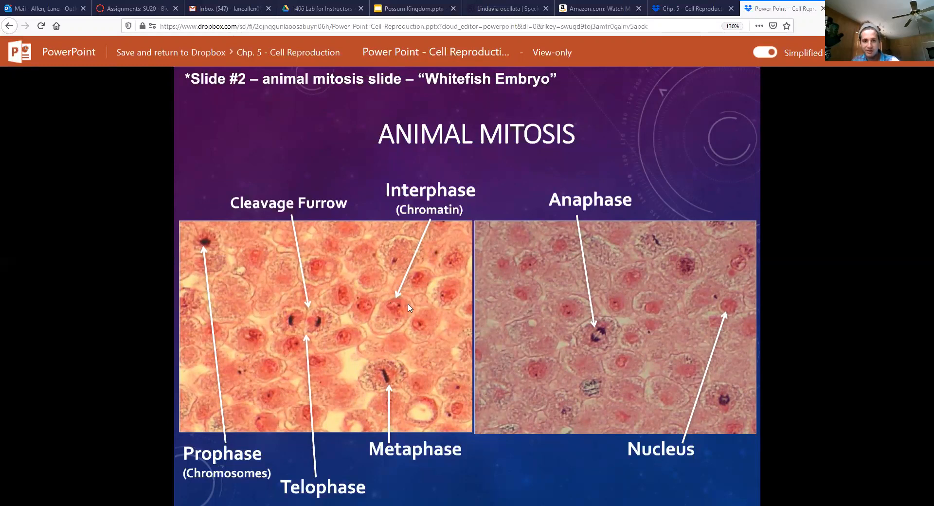
mouse_move(404, 302)
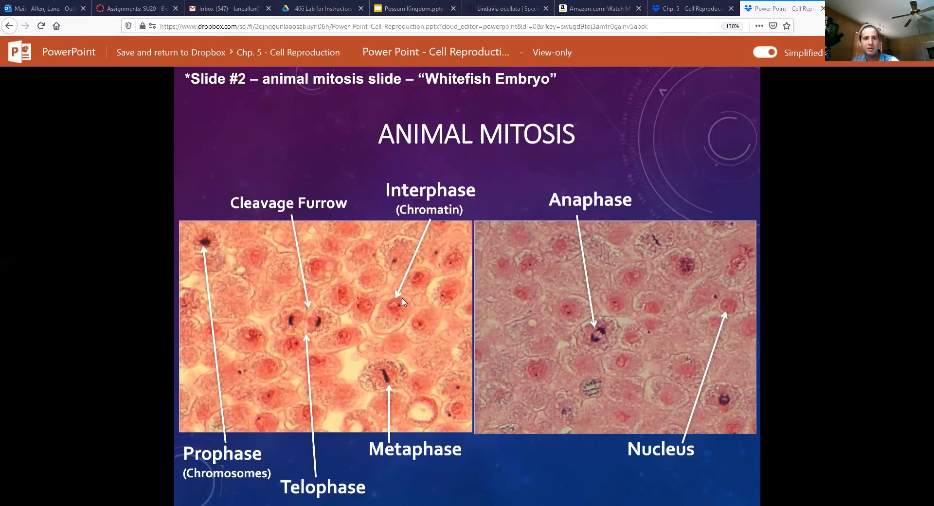
mouse_move(205, 246)
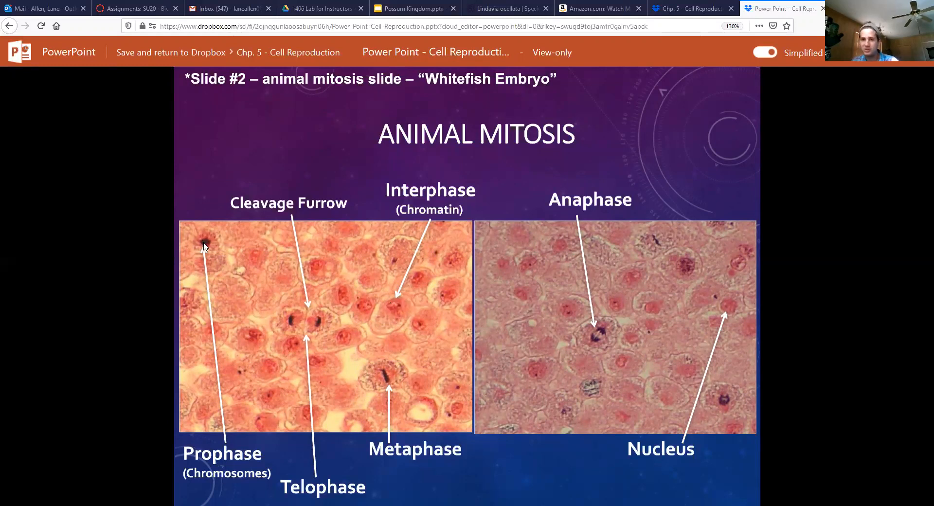
mouse_move(419, 297)
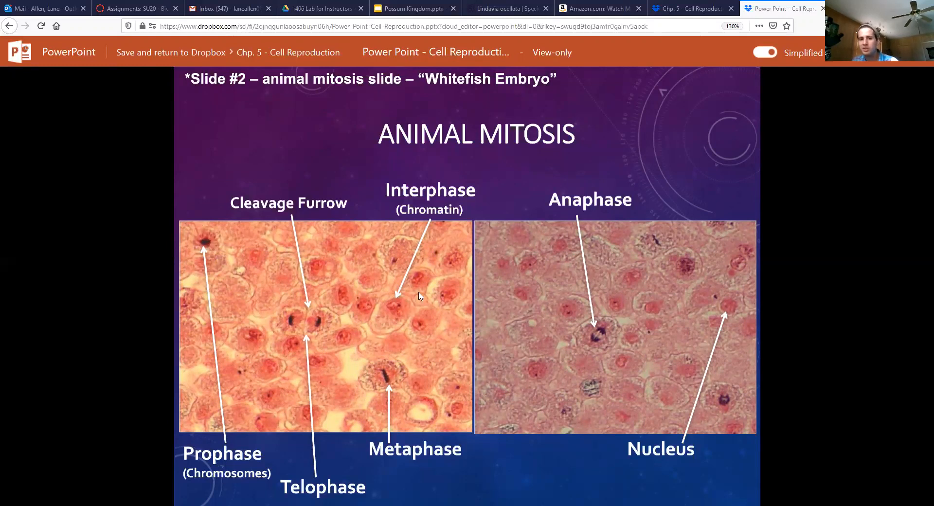
mouse_move(391, 383)
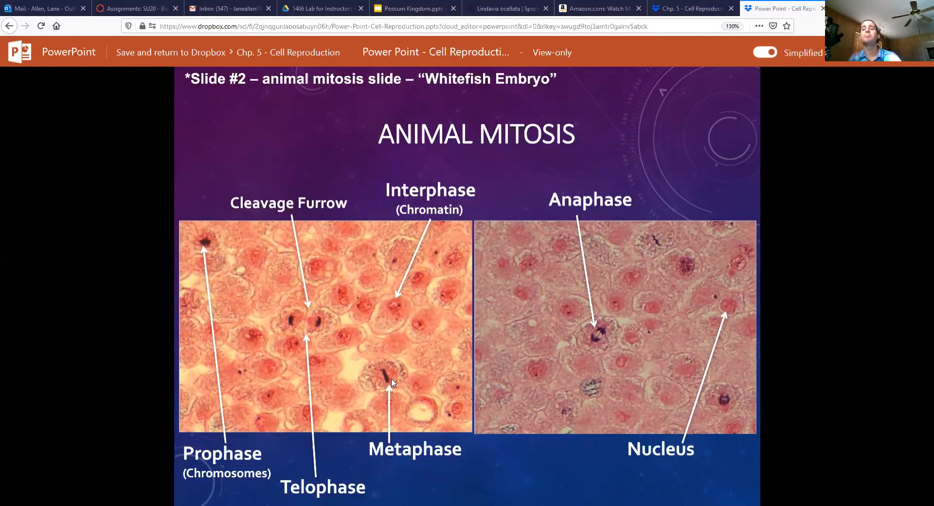
mouse_move(386, 373)
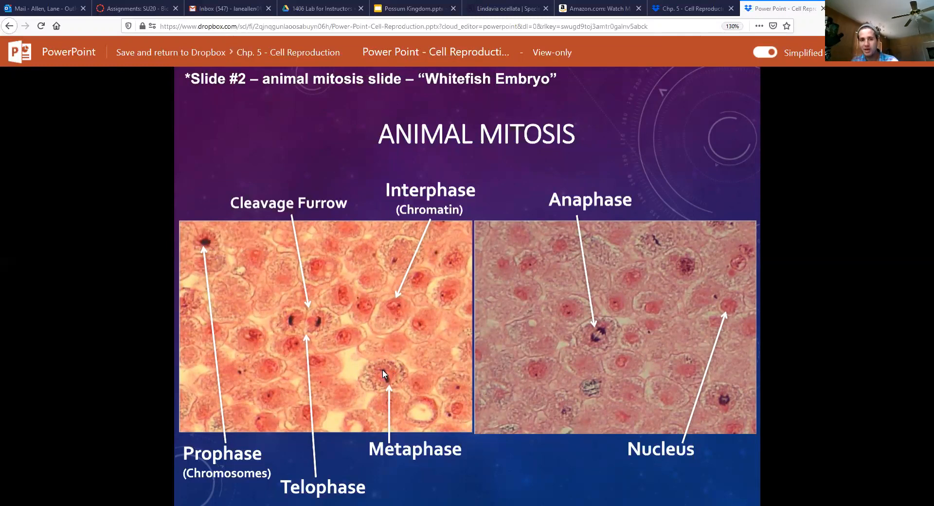
mouse_move(394, 376)
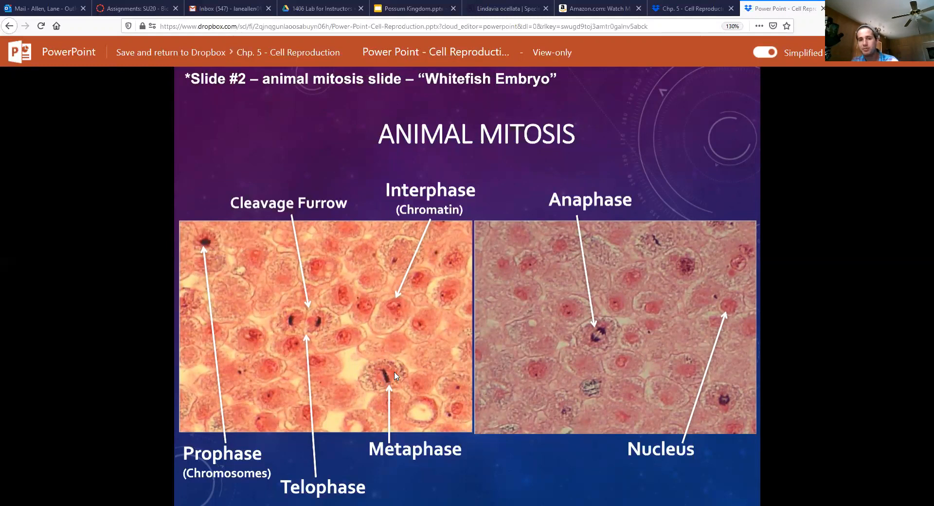
mouse_move(593, 331)
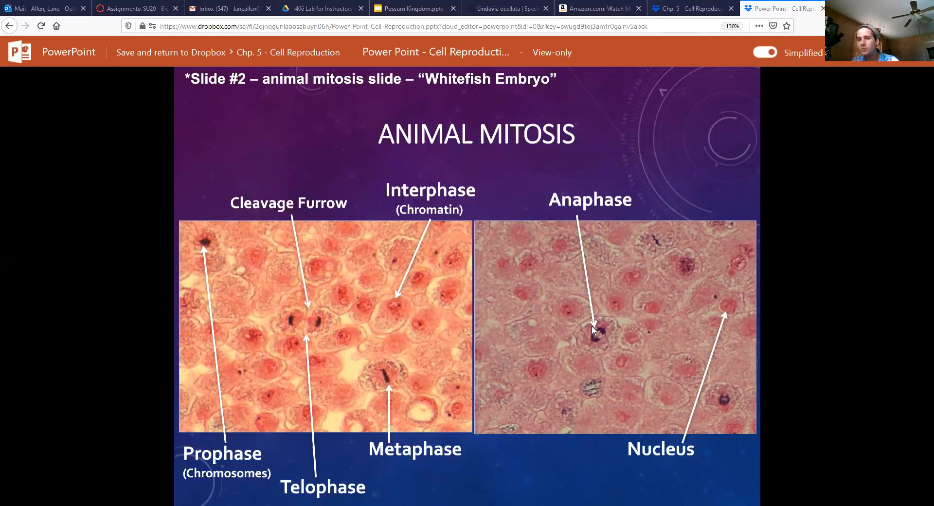
mouse_move(603, 339)
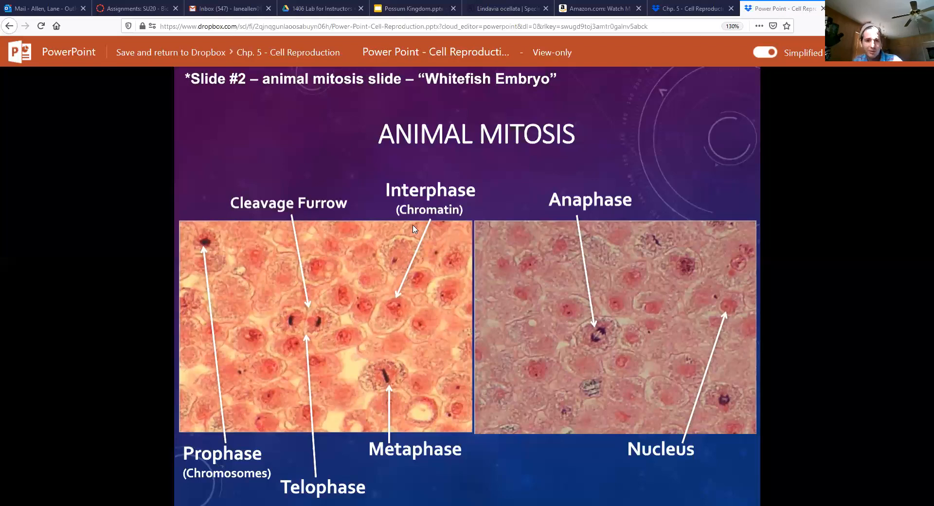
mouse_move(320, 325)
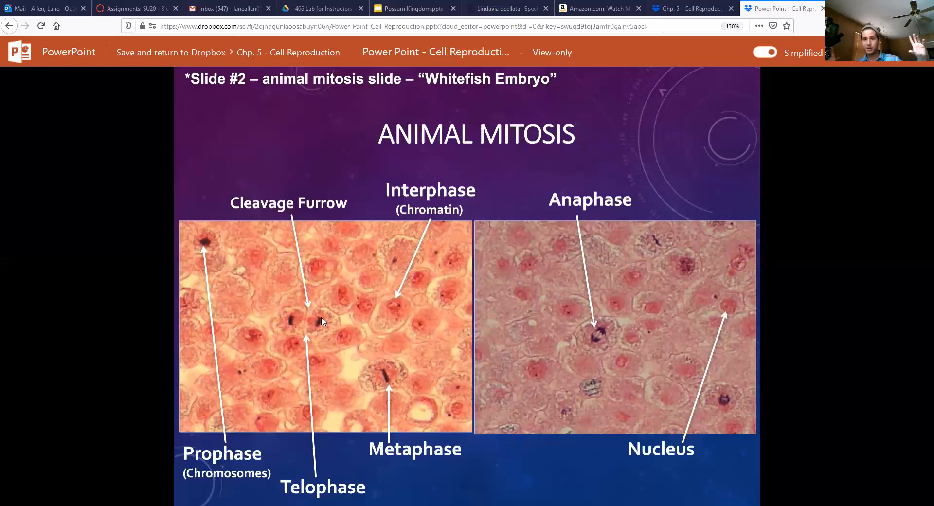
mouse_move(319, 325)
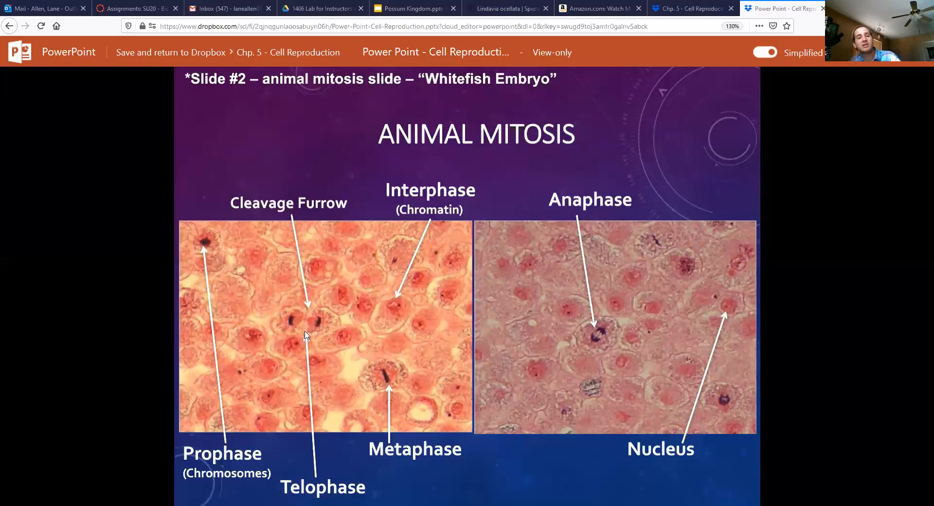
mouse_move(303, 317)
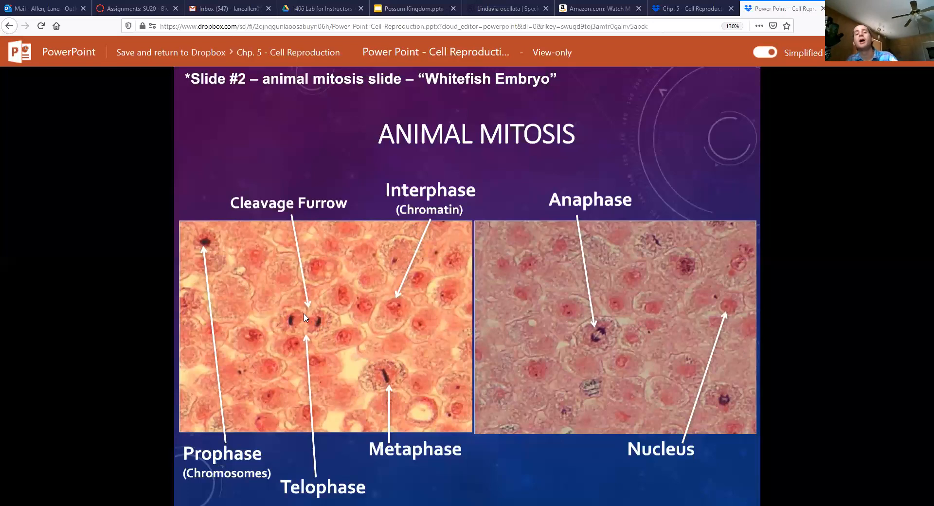
mouse_move(305, 333)
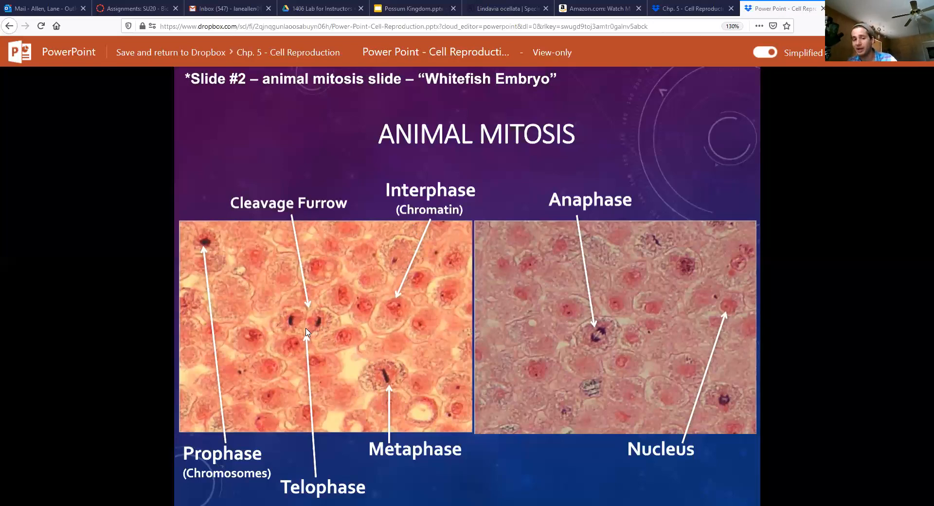
mouse_move(386, 327)
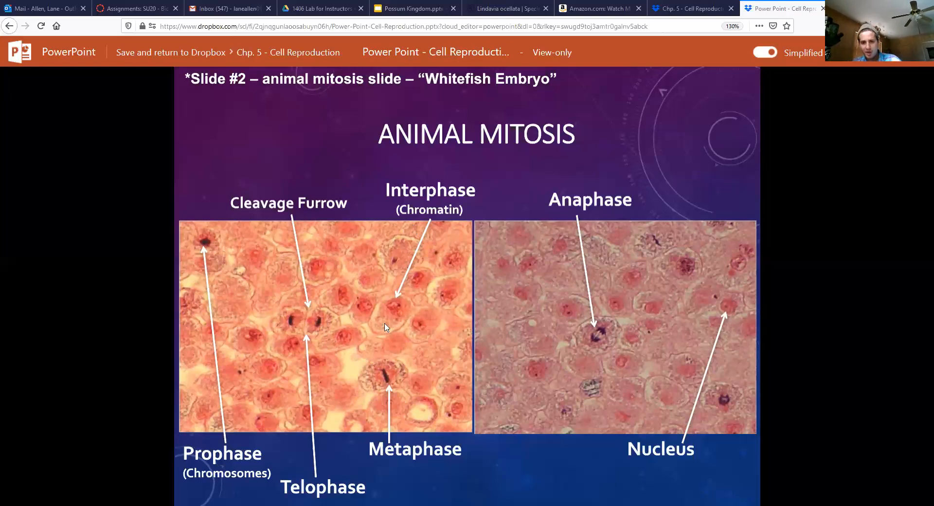
mouse_move(370, 322)
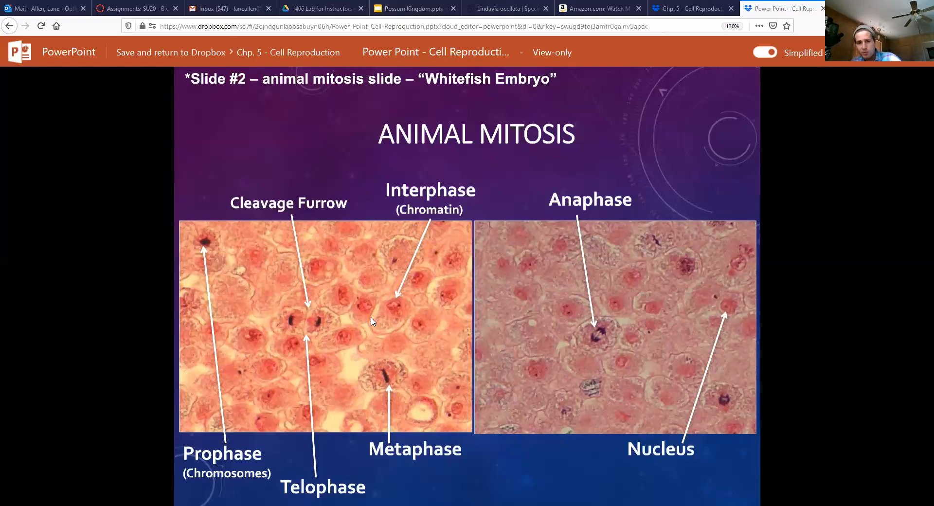
mouse_move(367, 339)
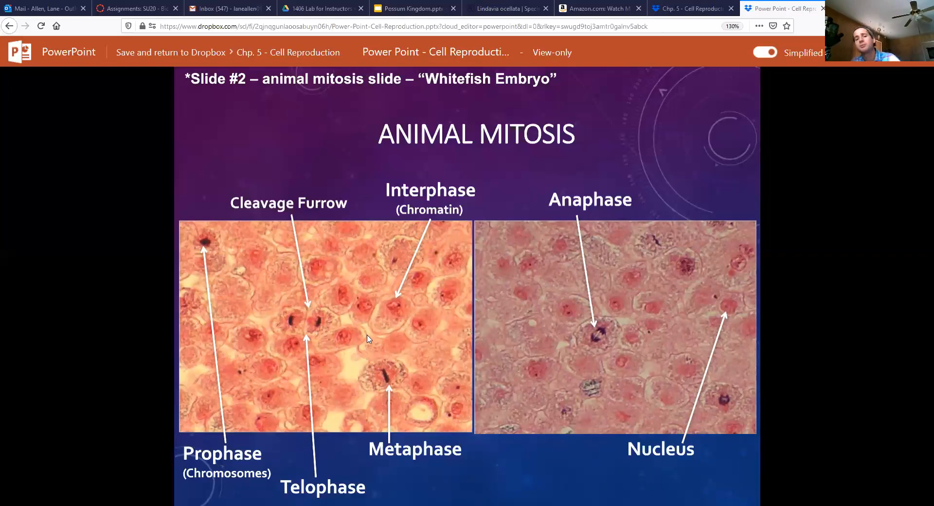
mouse_move(385, 304)
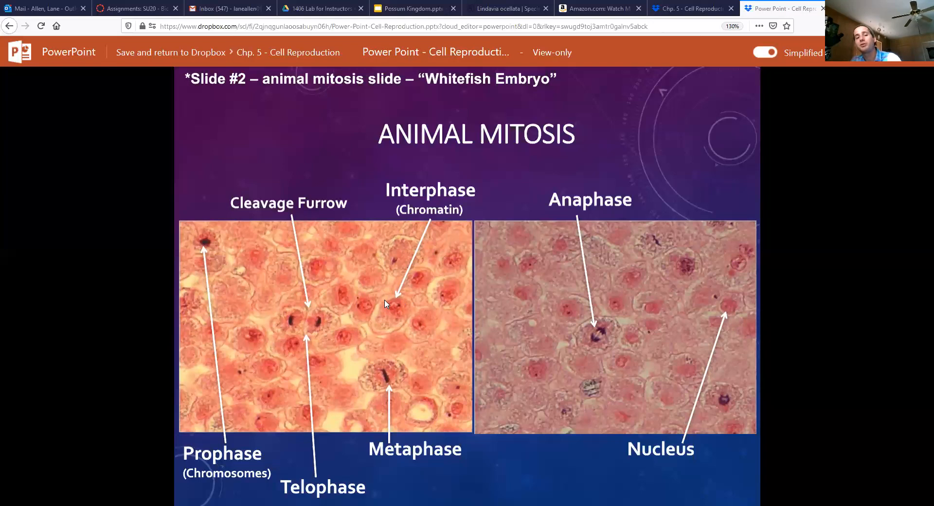
mouse_move(384, 332)
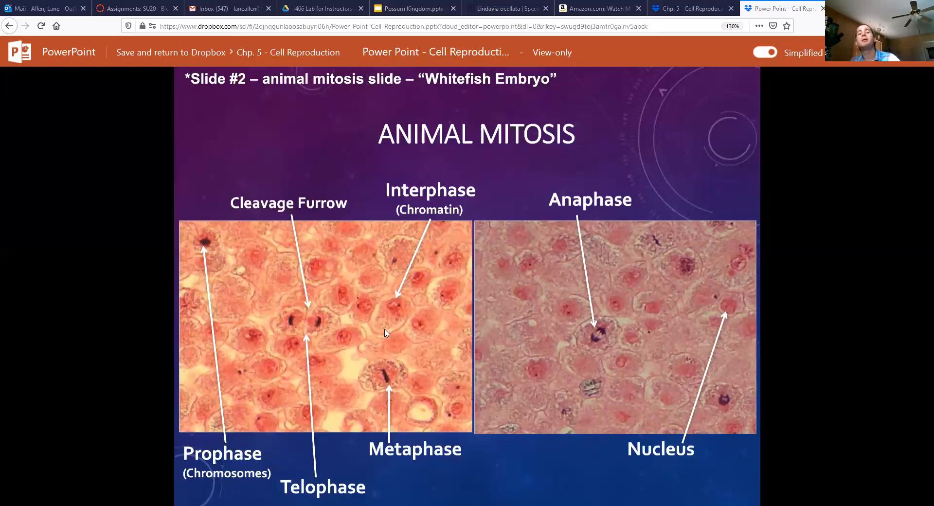
mouse_move(384, 300)
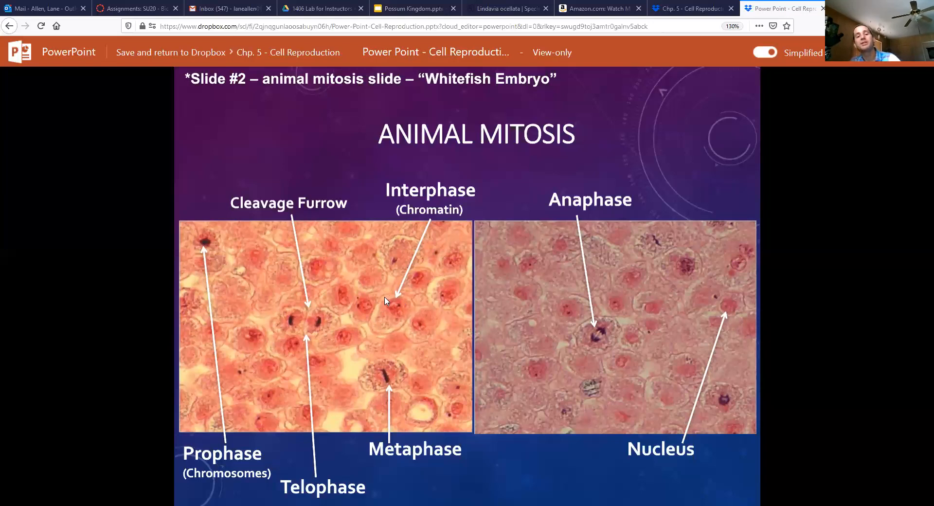
mouse_move(404, 331)
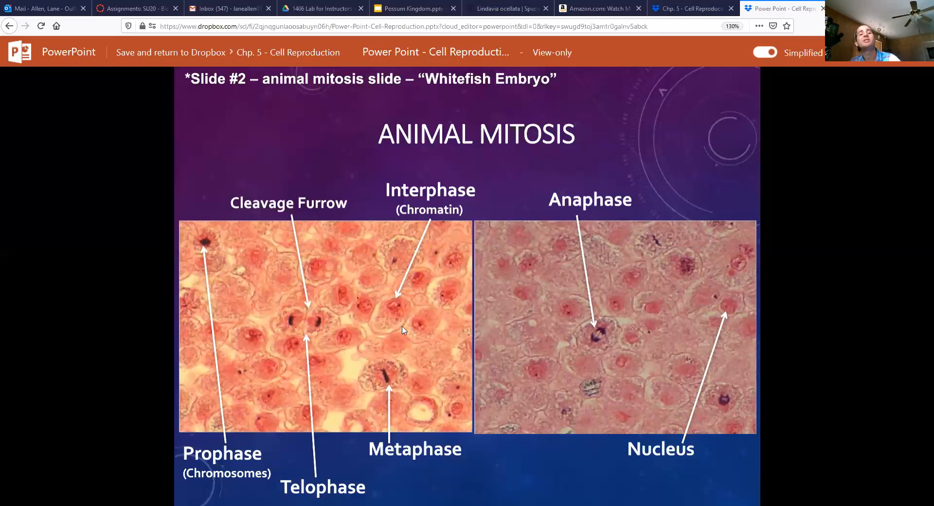
mouse_move(371, 327)
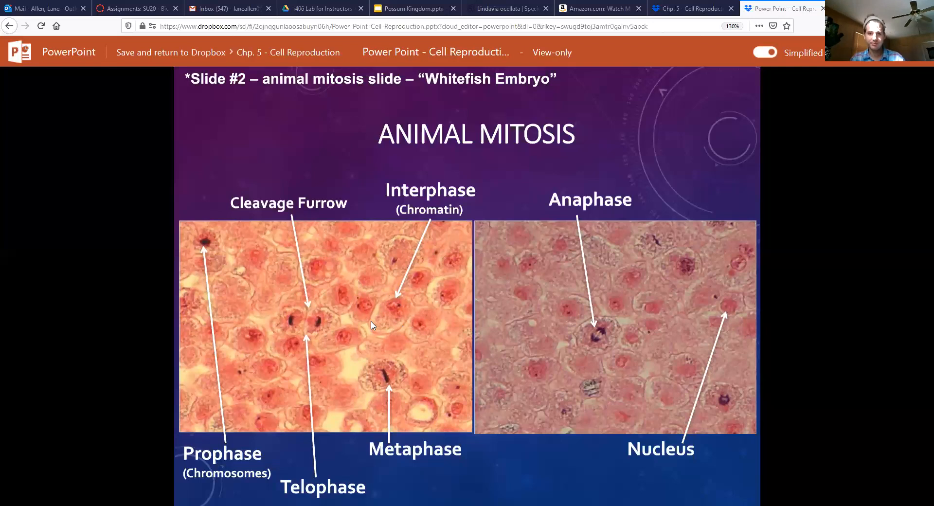
mouse_move(396, 312)
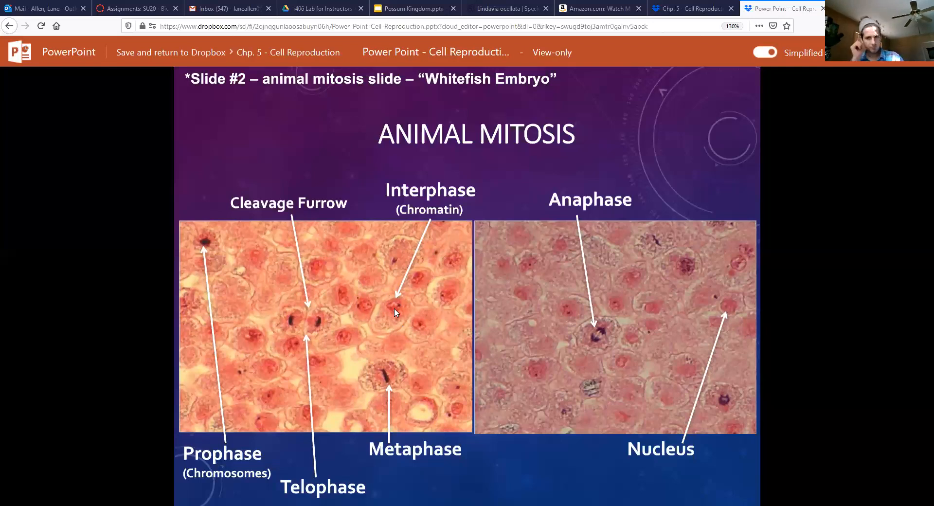